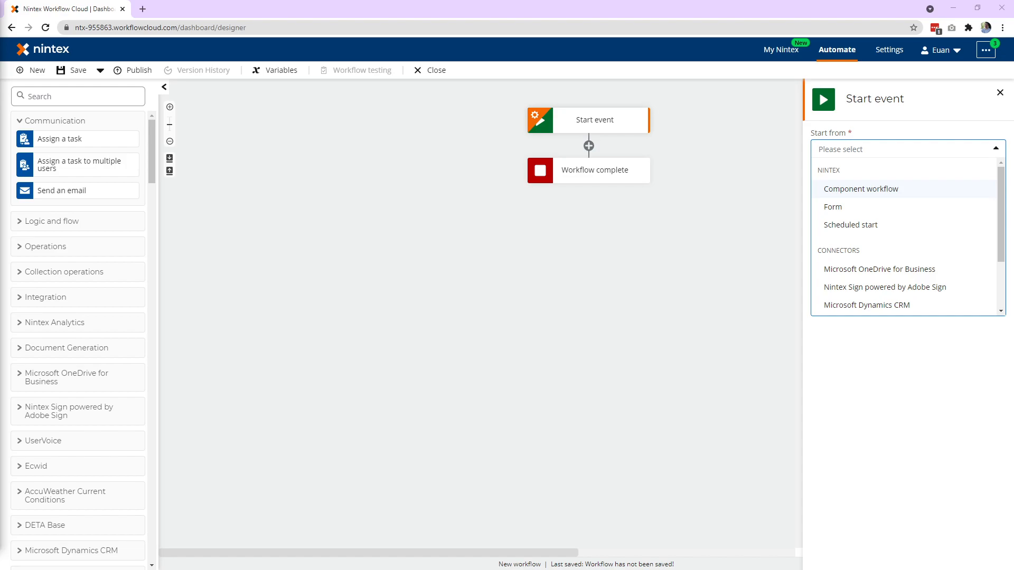
- Start the workflow from a Nintex Form with Date/time and a repeating section holding Name and Email
click(832, 206)
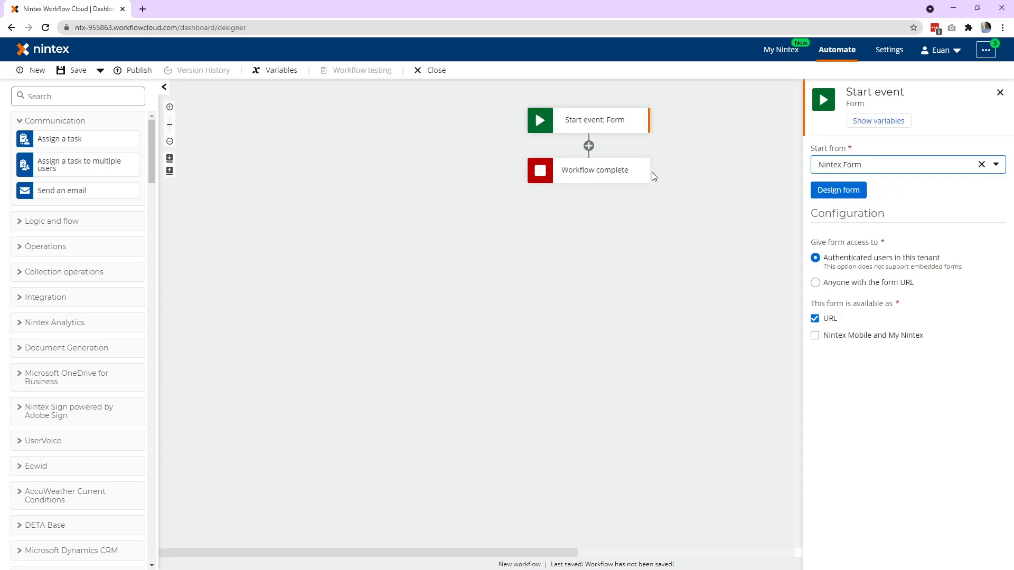
click(837, 190)
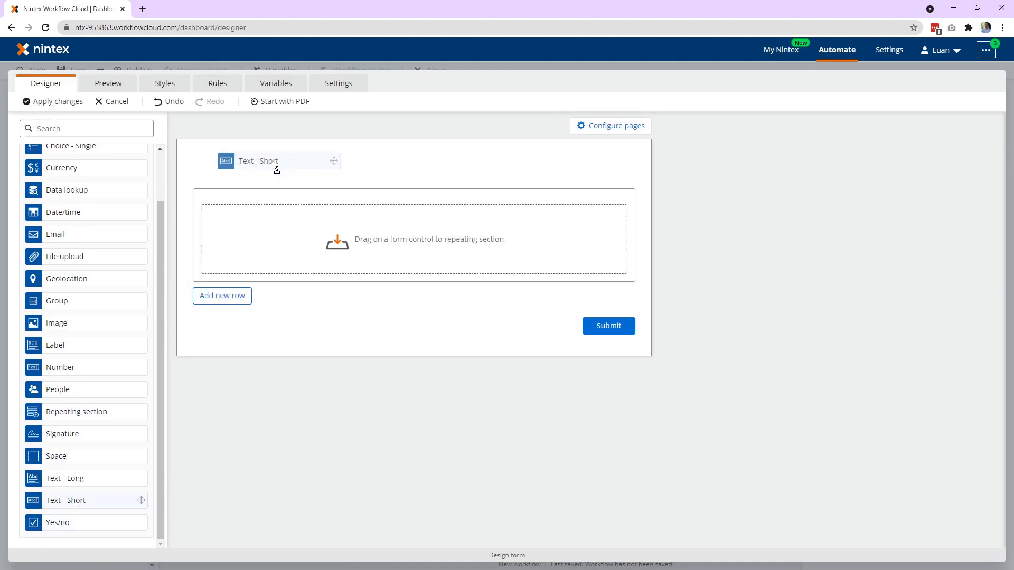
drag(55, 234, 621, 200)
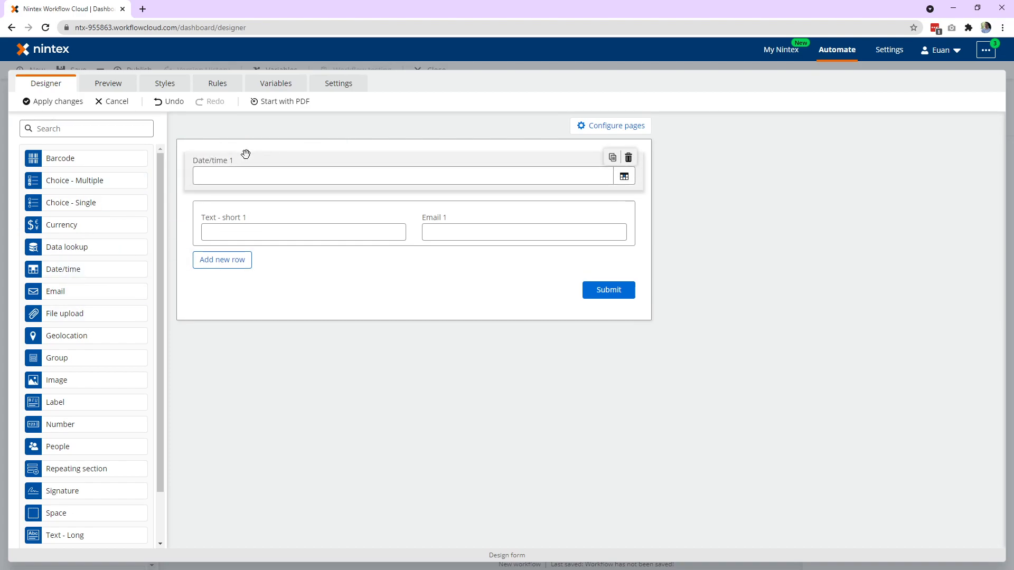
mouse_move(230, 174)
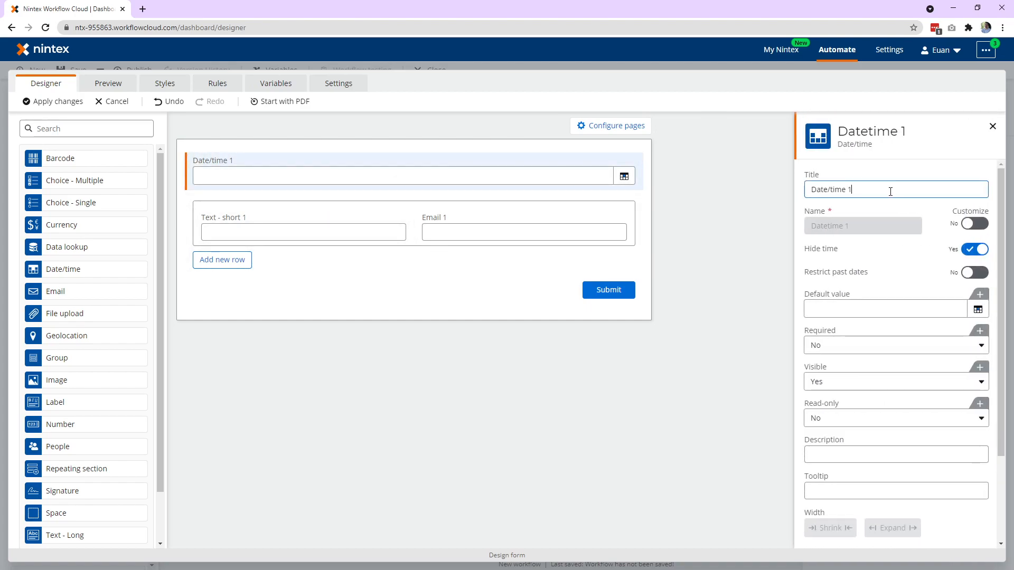
click(303, 232)
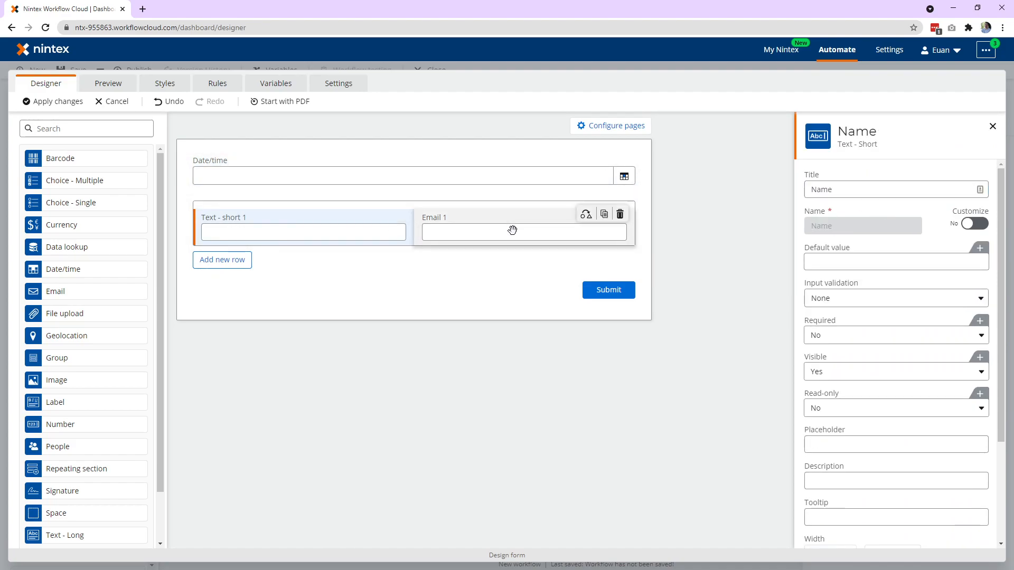
click(513, 231)
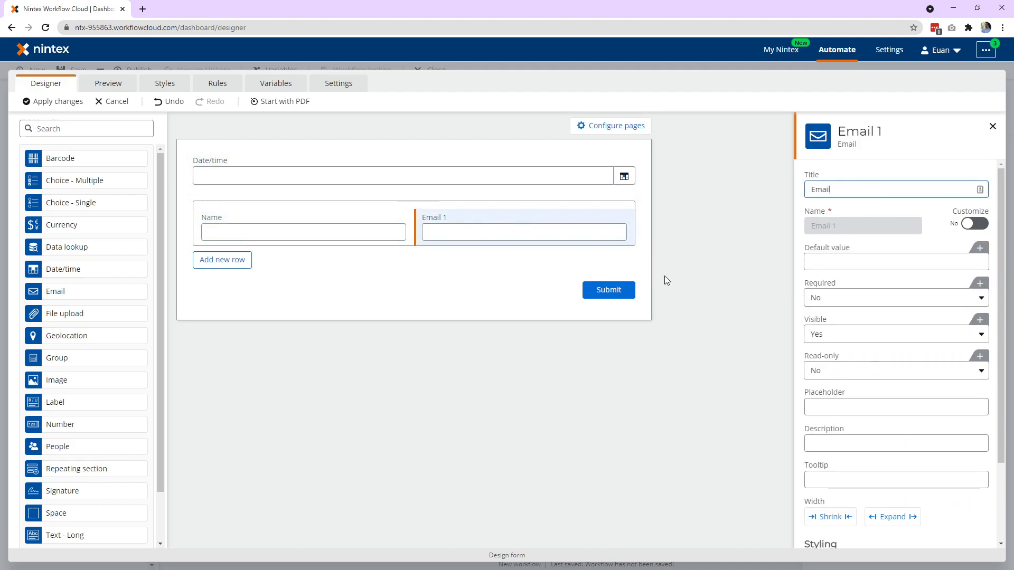
mouse_move(286, 262)
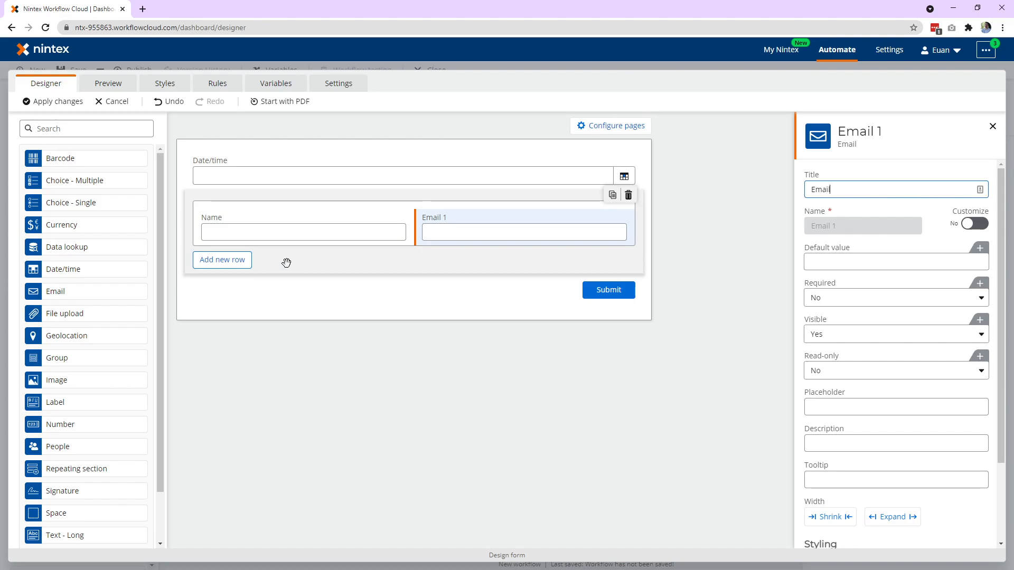
mouse_move(421, 298)
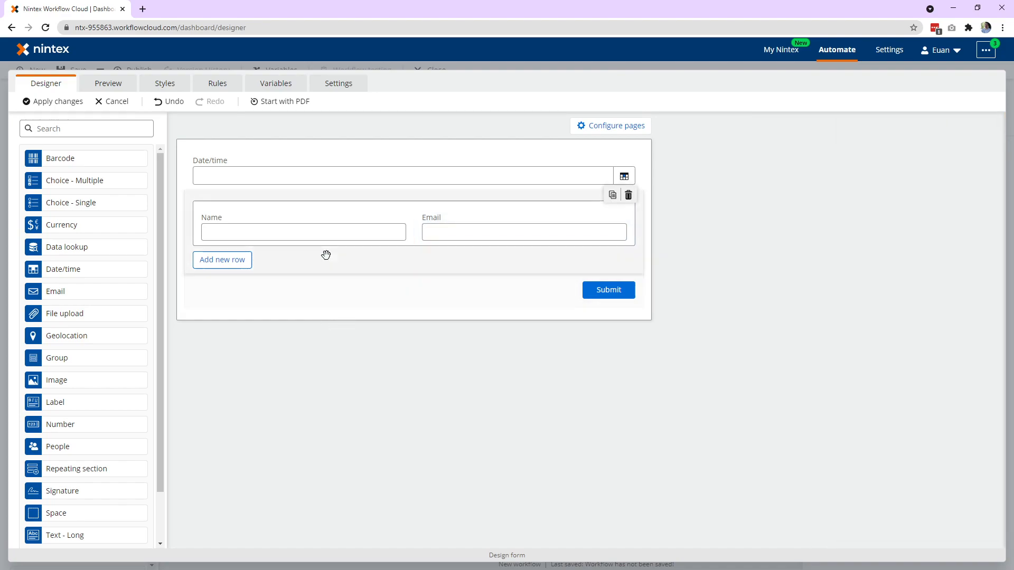
- Preview the form, add extra Name/Email rows, then return to the designer
click(108, 83)
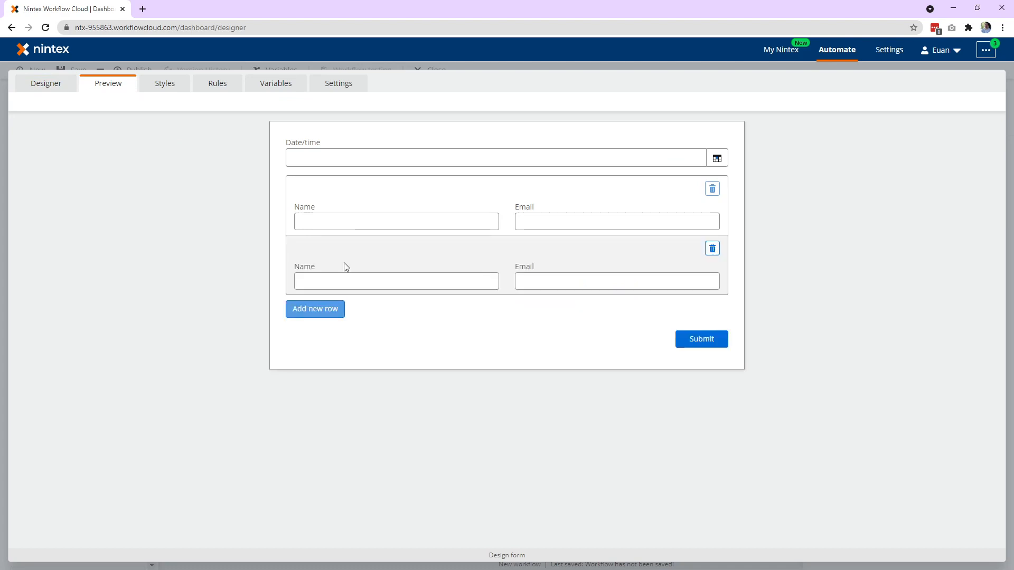
click(315, 309)
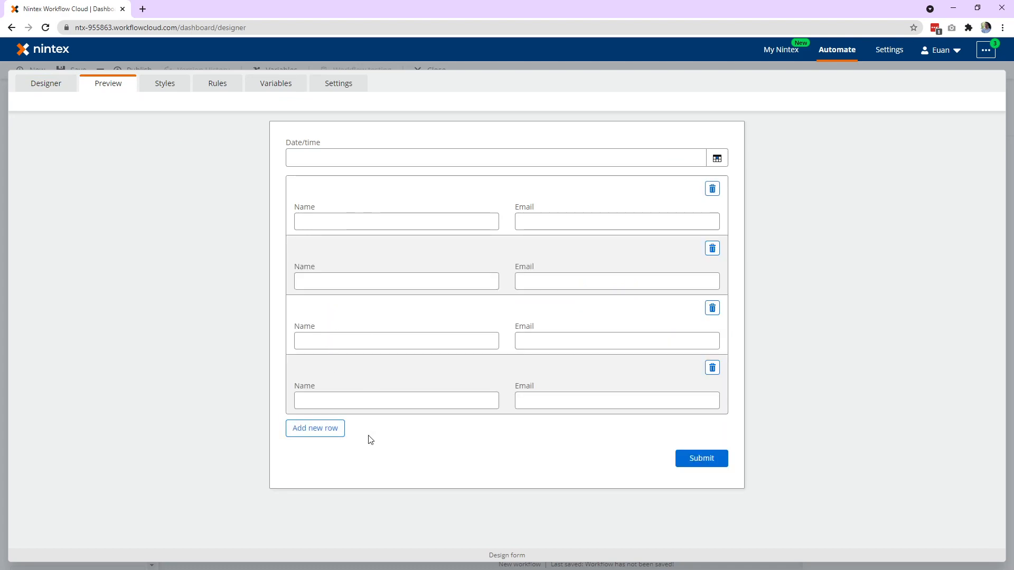
mouse_move(470, 272)
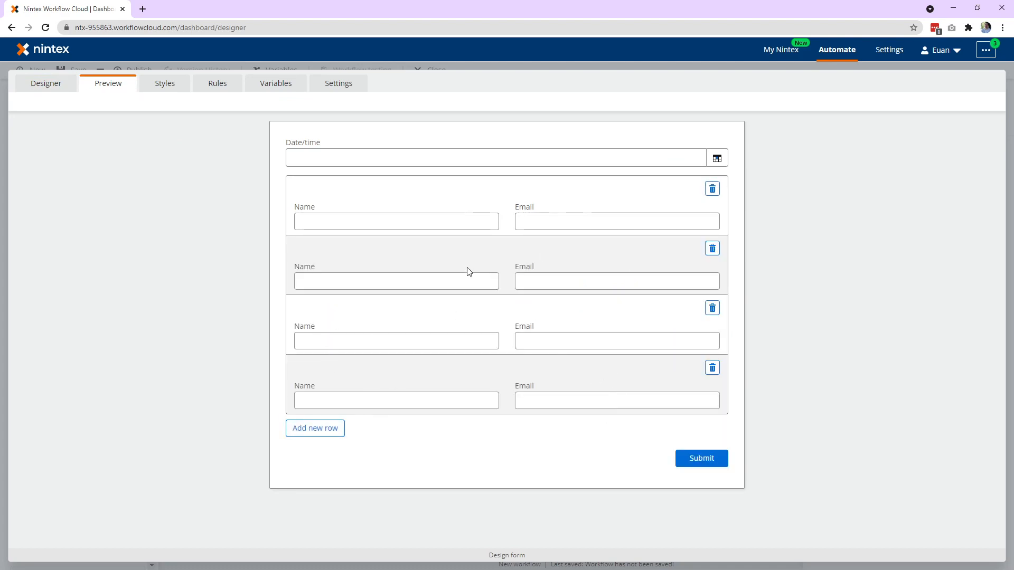
mouse_move(301, 212)
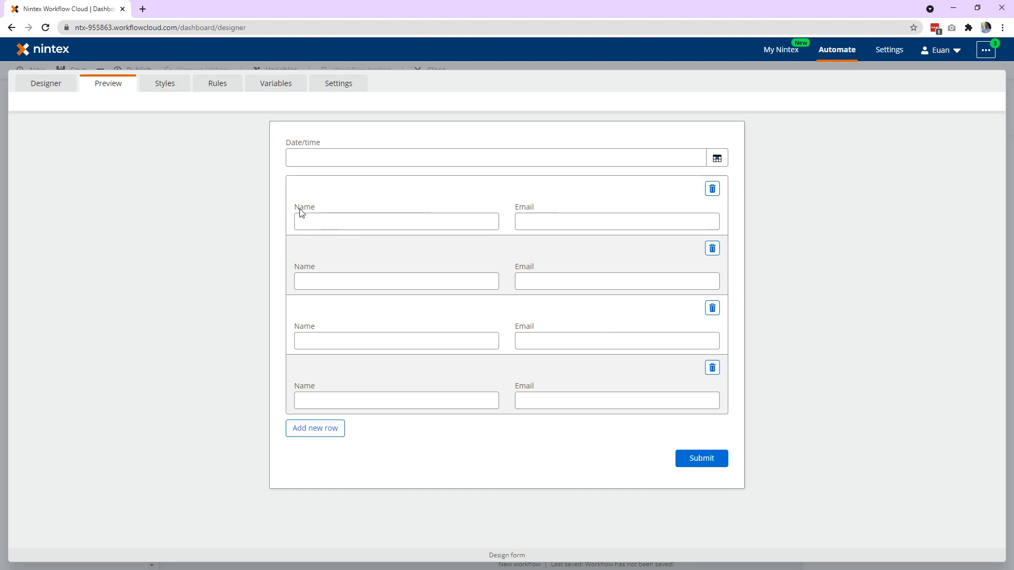
mouse_move(289, 410)
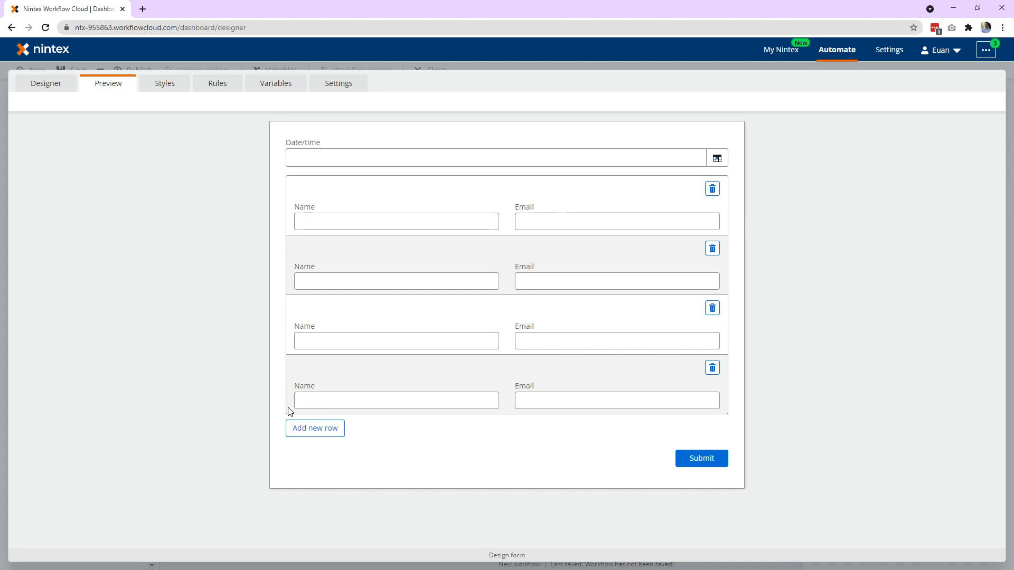
click(46, 83)
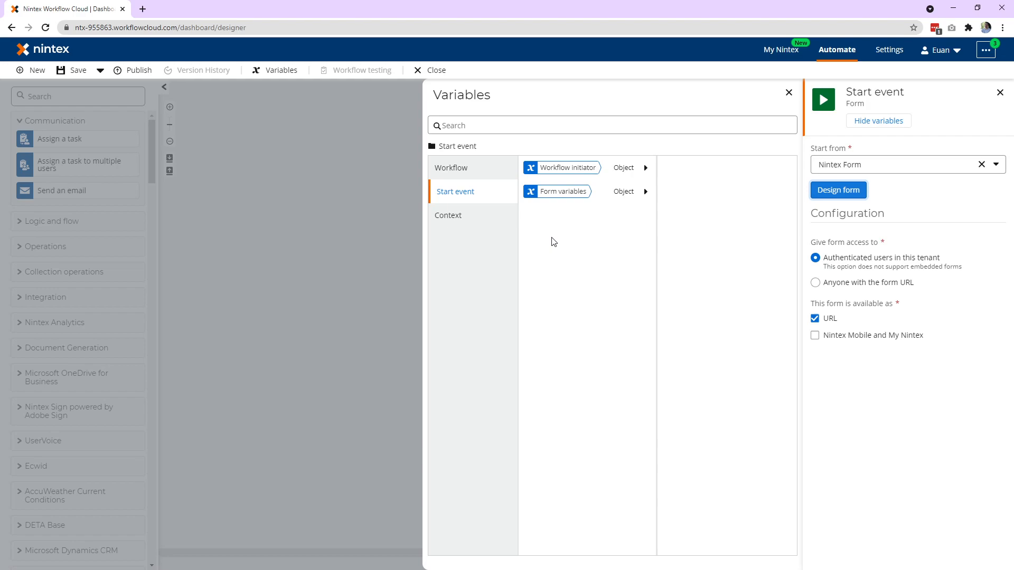
mouse_move(501, 198)
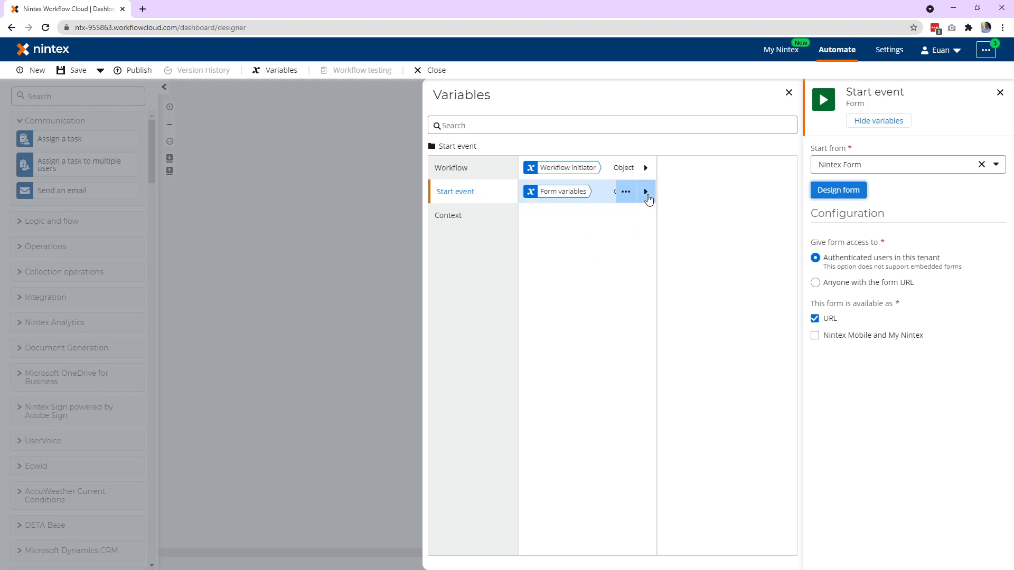
- Expand Start event > Form variables > Repeating section 1 to reveal Name and Email
click(646, 191)
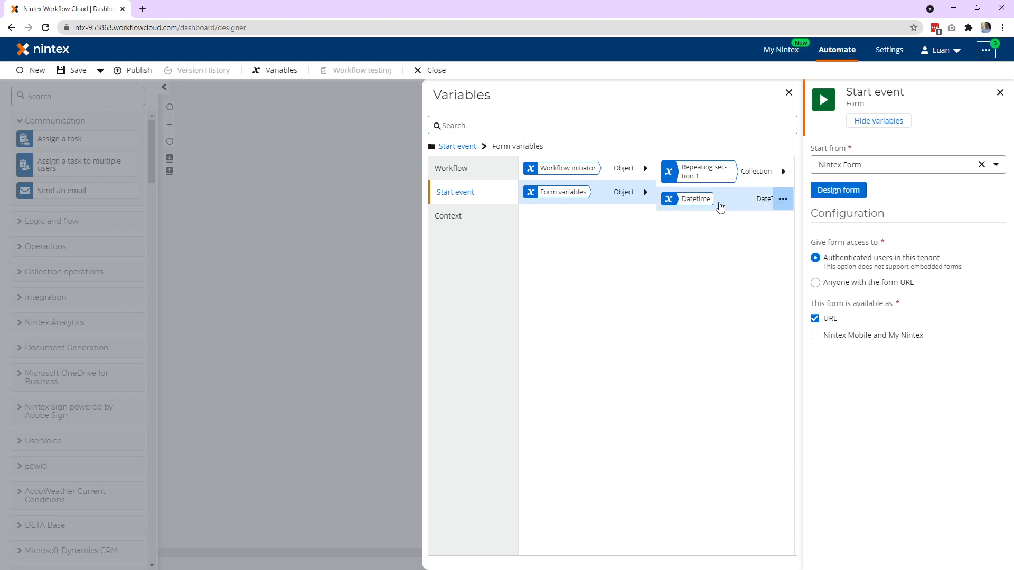
mouse_move(758, 212)
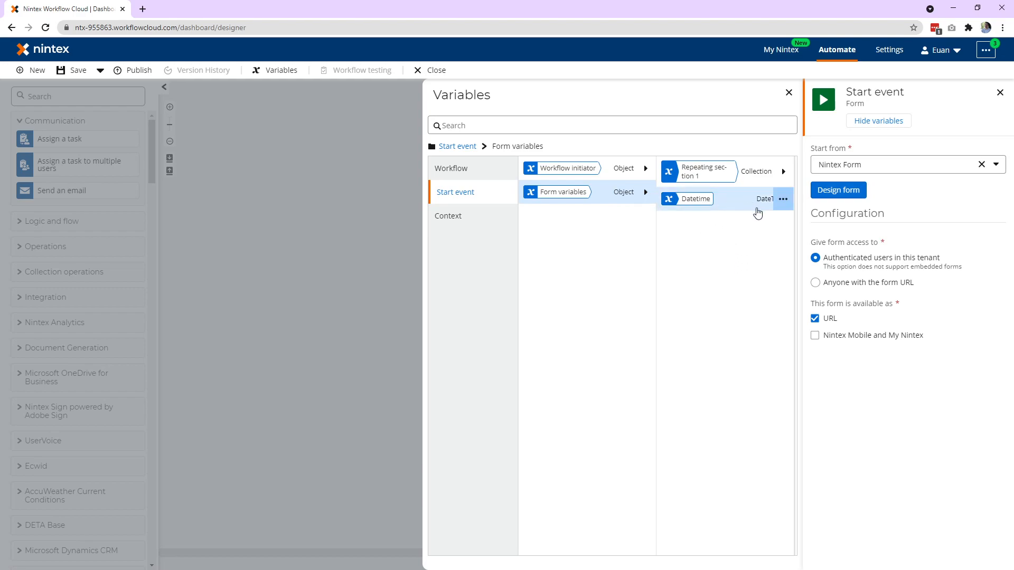
mouse_move(741, 208)
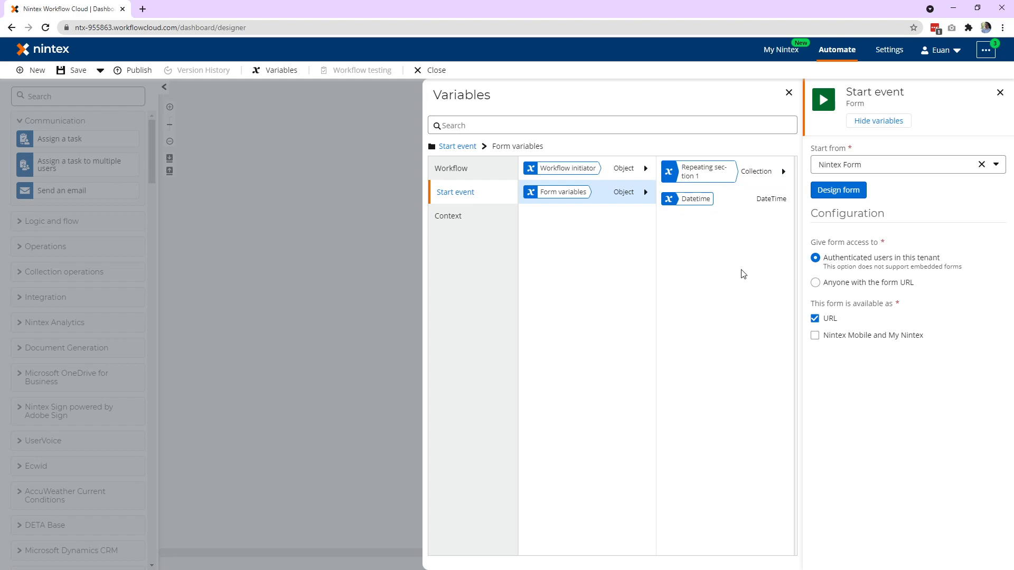
mouse_move(721, 174)
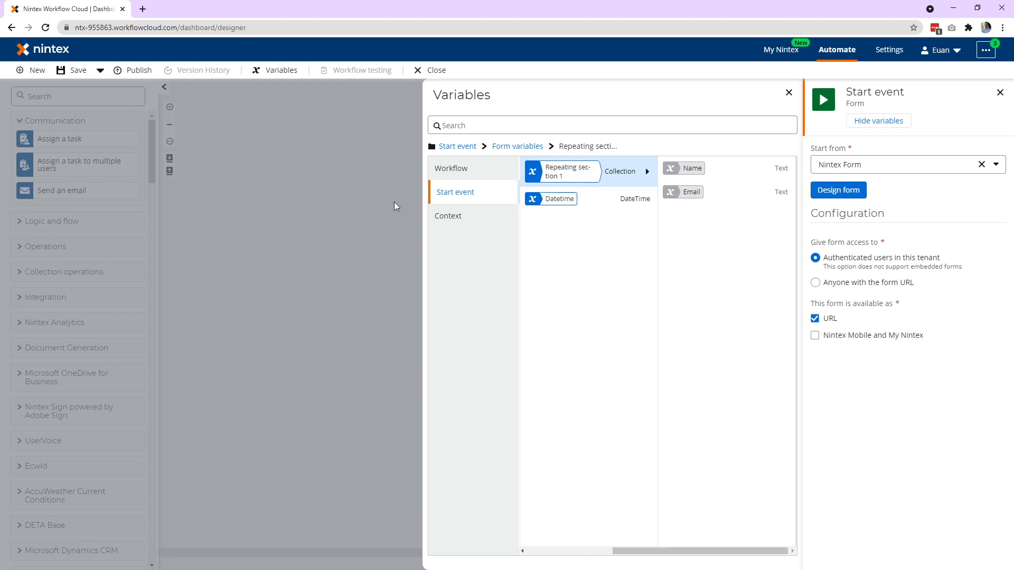
click(788, 92)
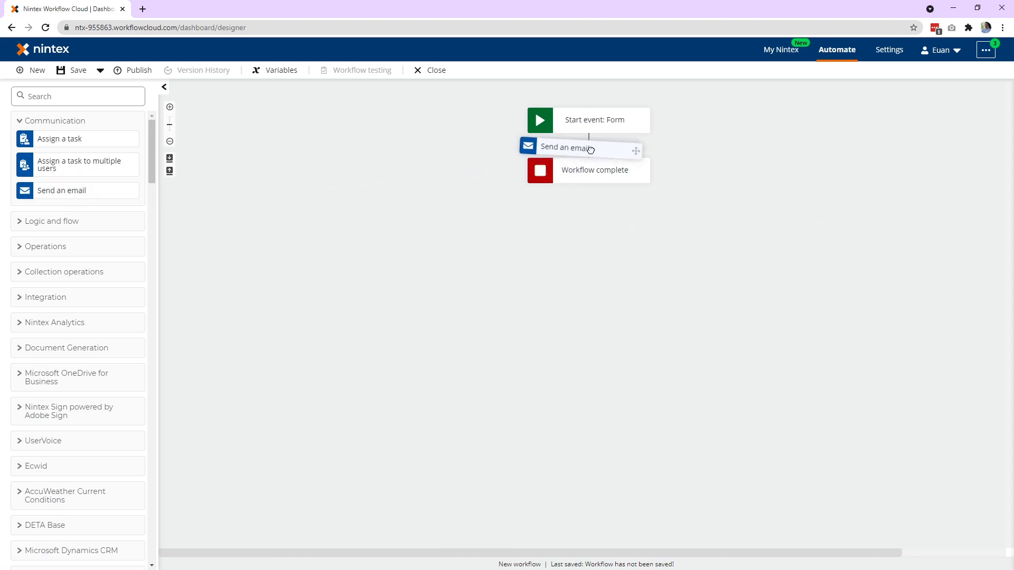
click(580, 148)
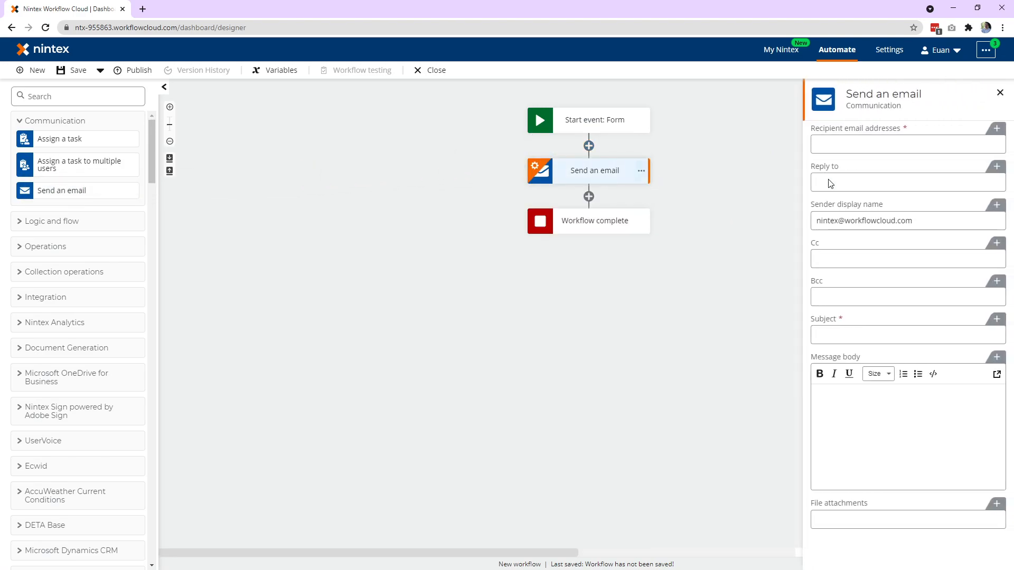
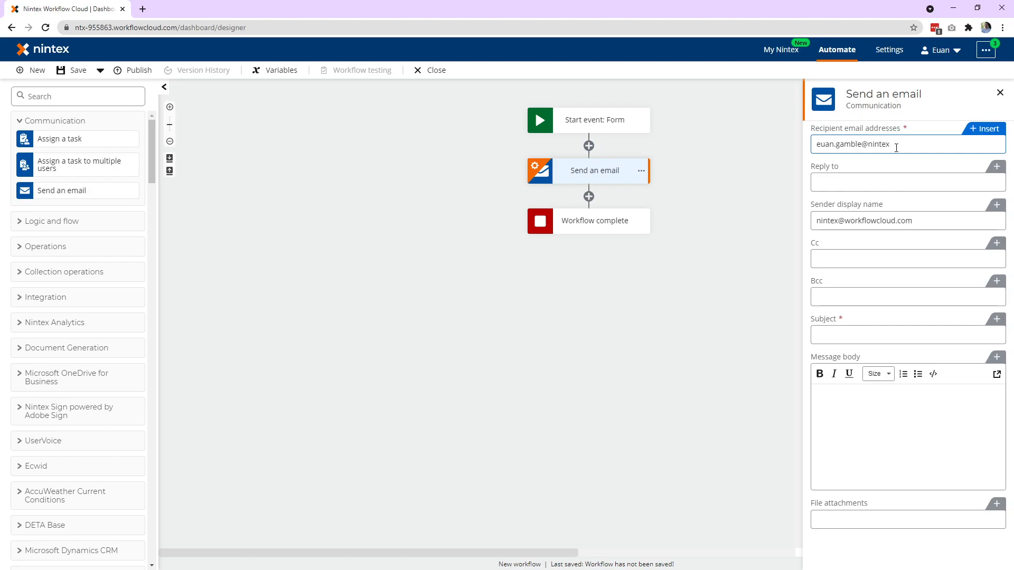
click(907, 335)
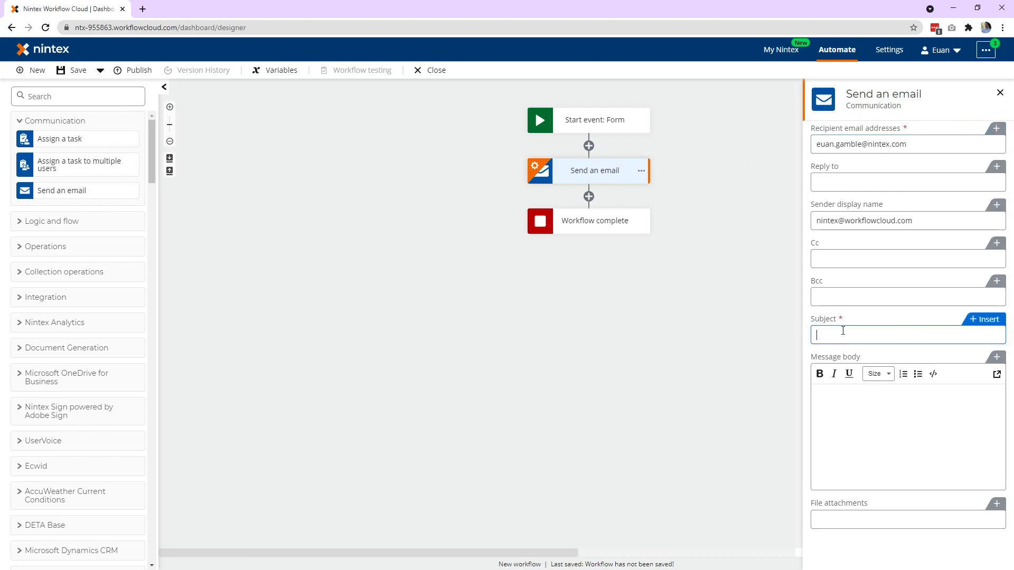
text(List of name)
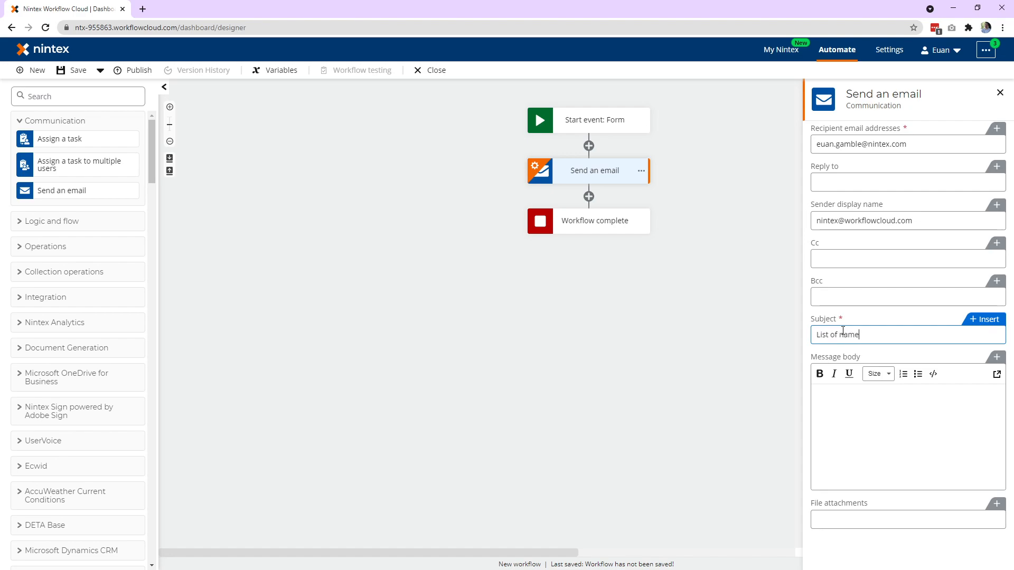
- Create the Text variable 'HTML List of names' and return to the workflow diagram
click(983, 357)
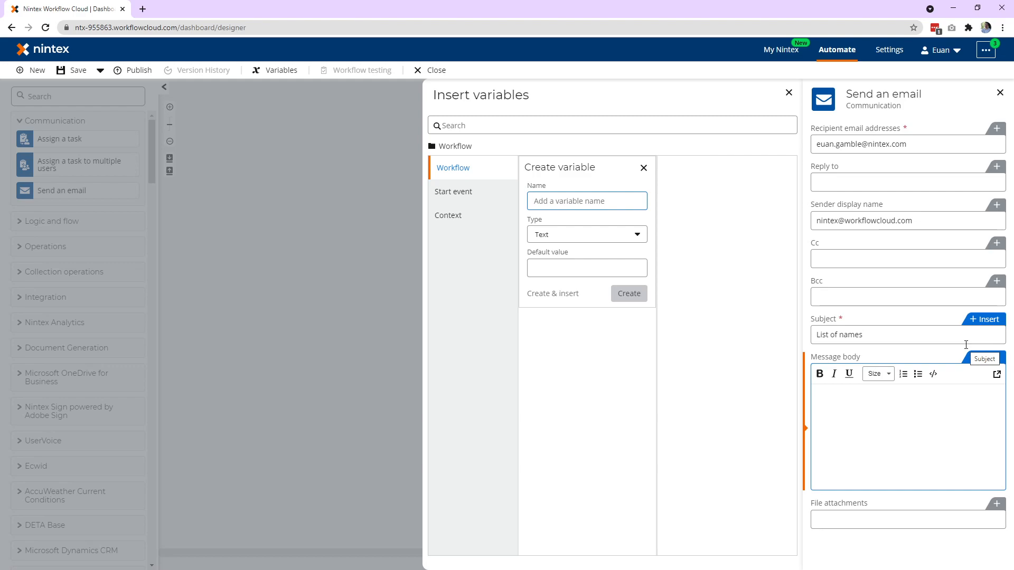
text(H)
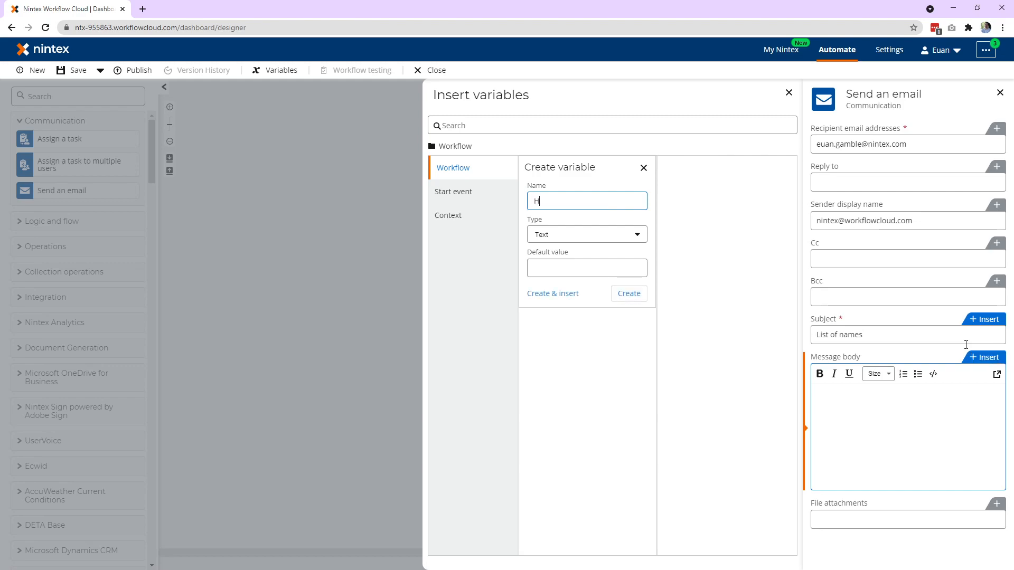
text(TML List of name)
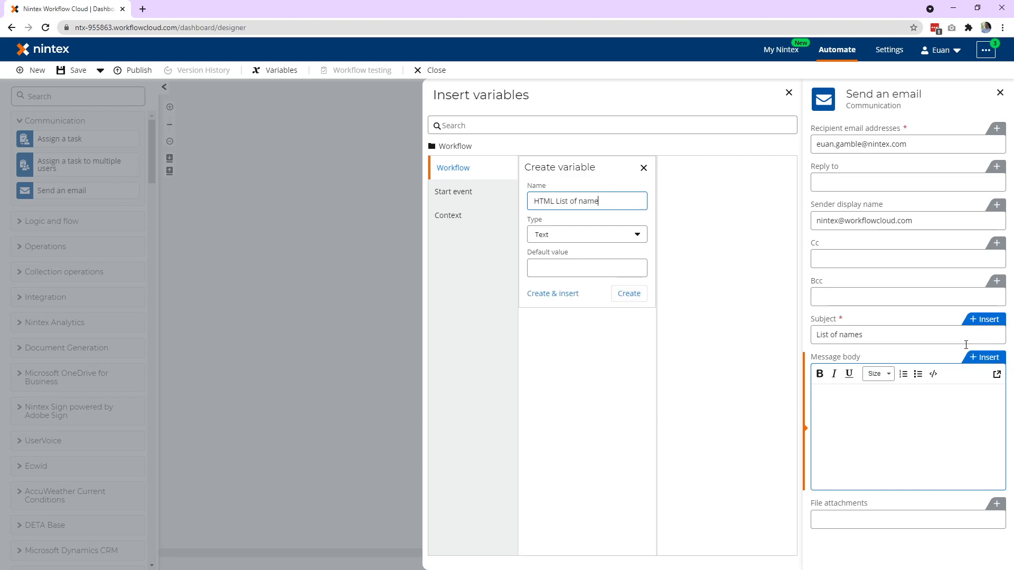
click(629, 293)
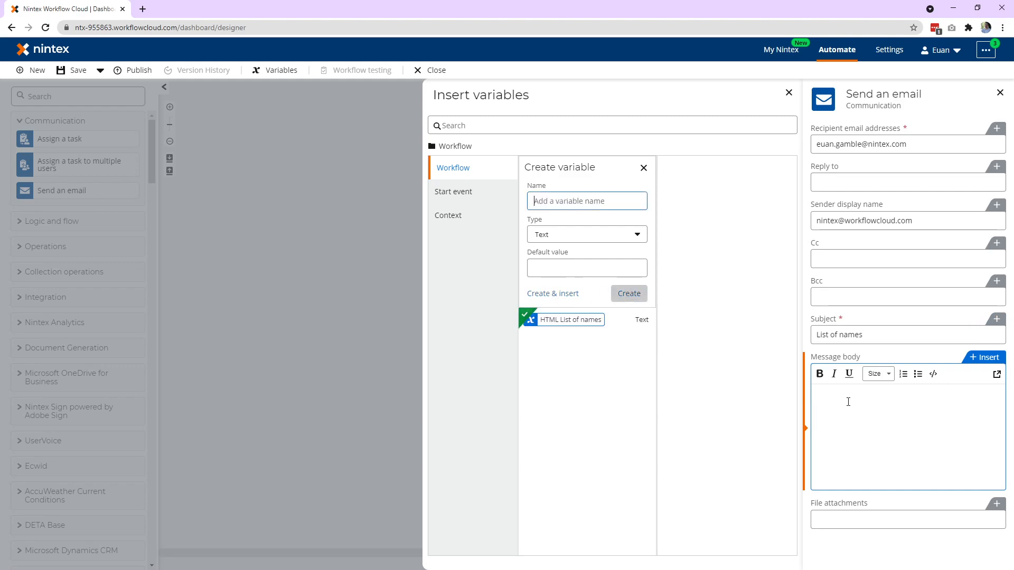
click(788, 92)
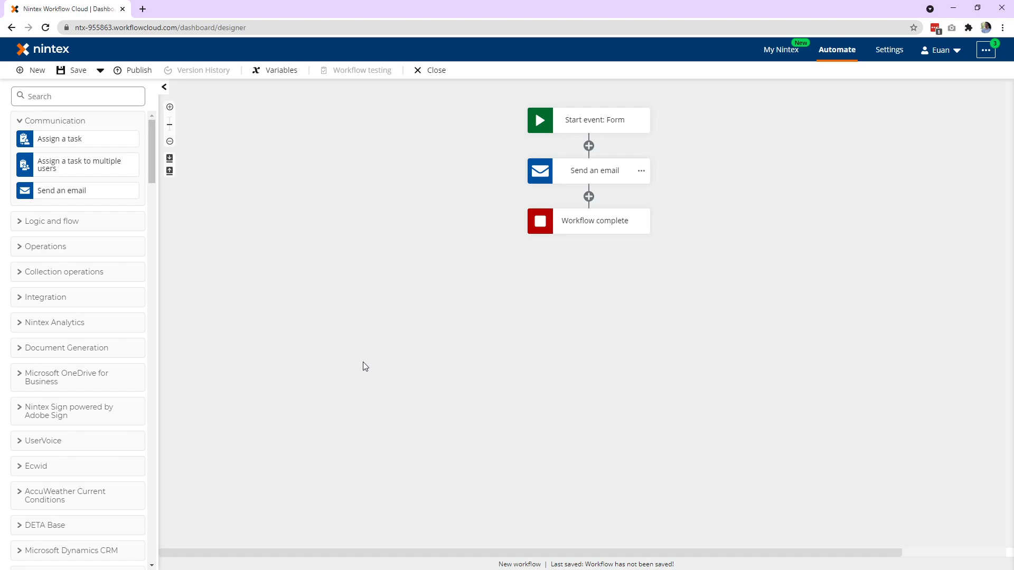
- Add a Loop for each action iterating over Repeating section 1
click(77, 96)
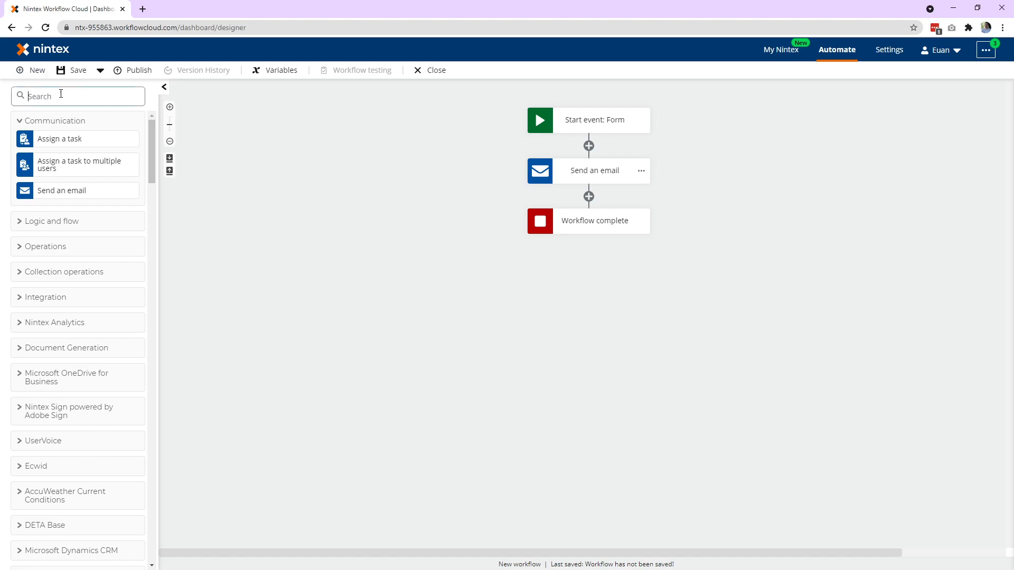
text(loop)
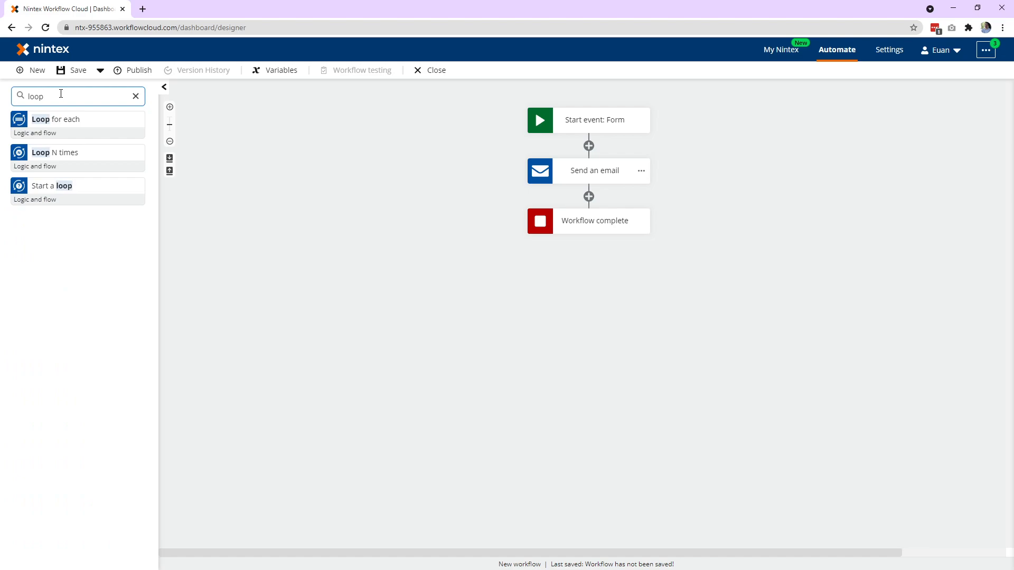
mouse_move(592, 165)
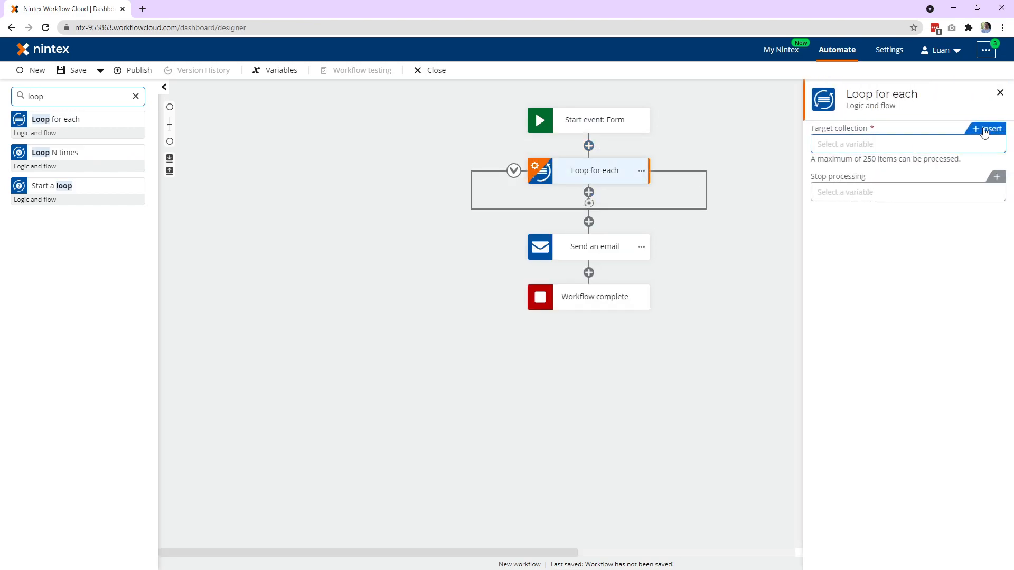
click(985, 128)
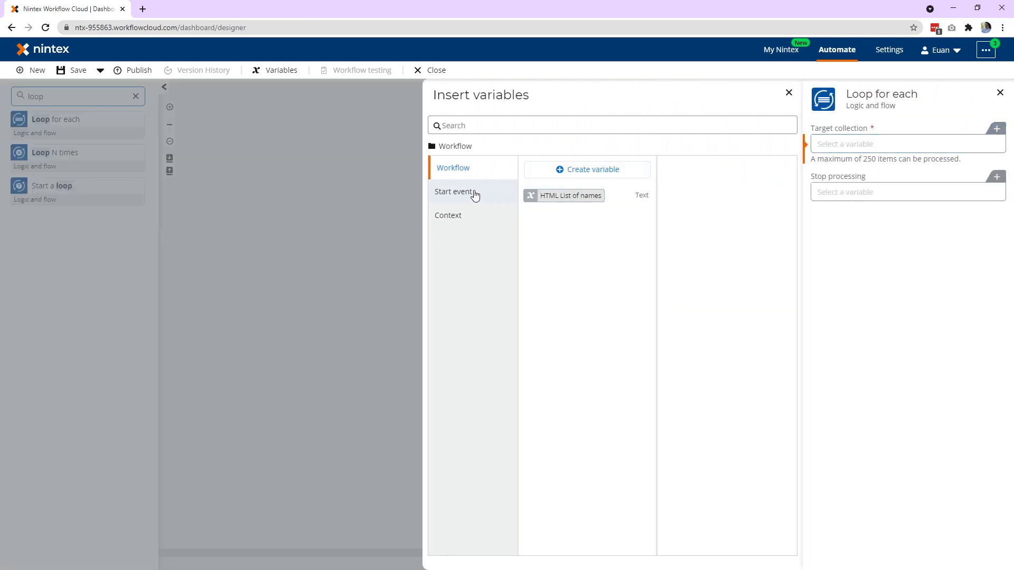
click(455, 191)
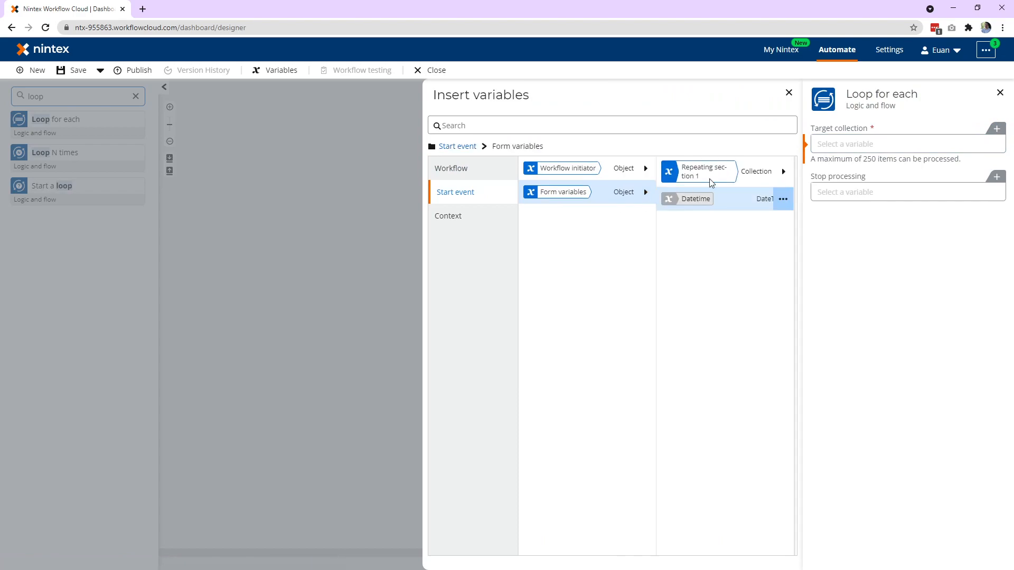
click(698, 172)
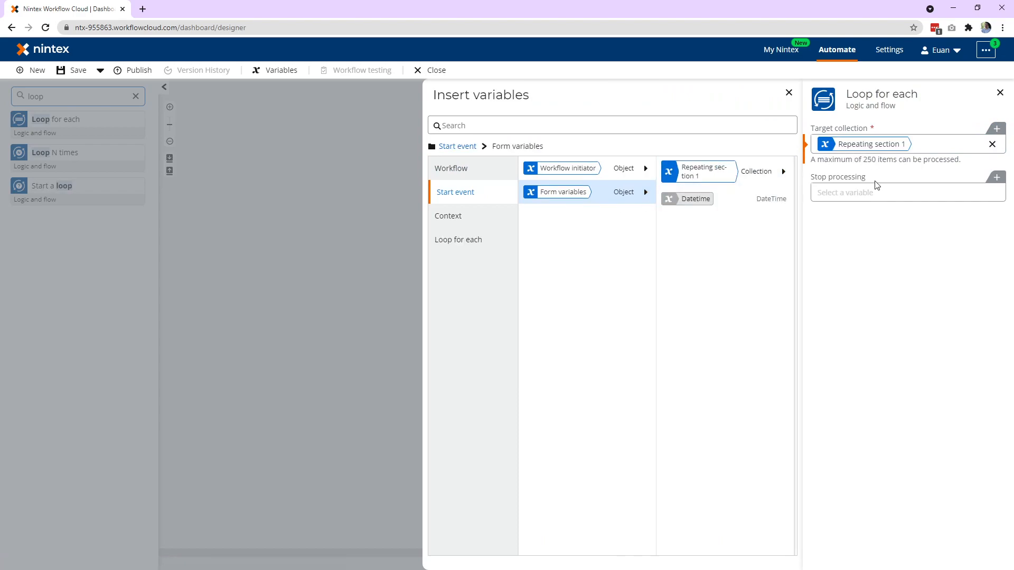
- Add a Set a variable value action inside the loop
click(789, 92)
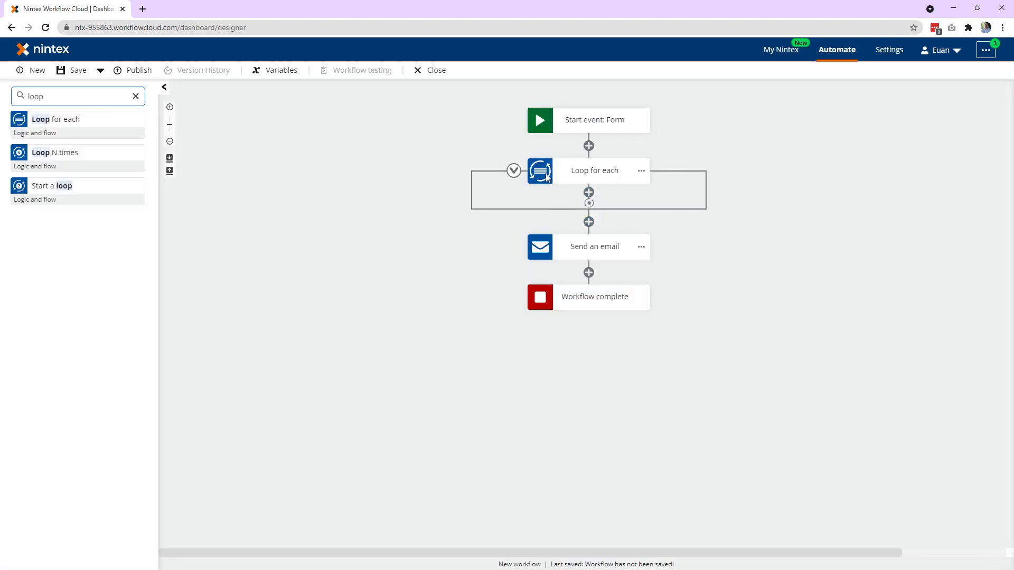
mouse_move(671, 236)
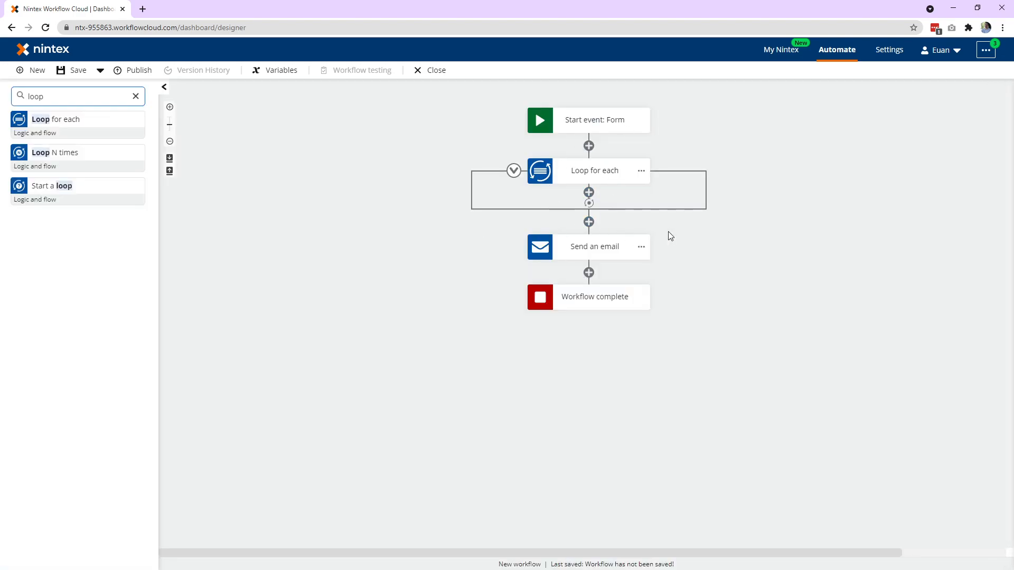
double_click(35, 96)
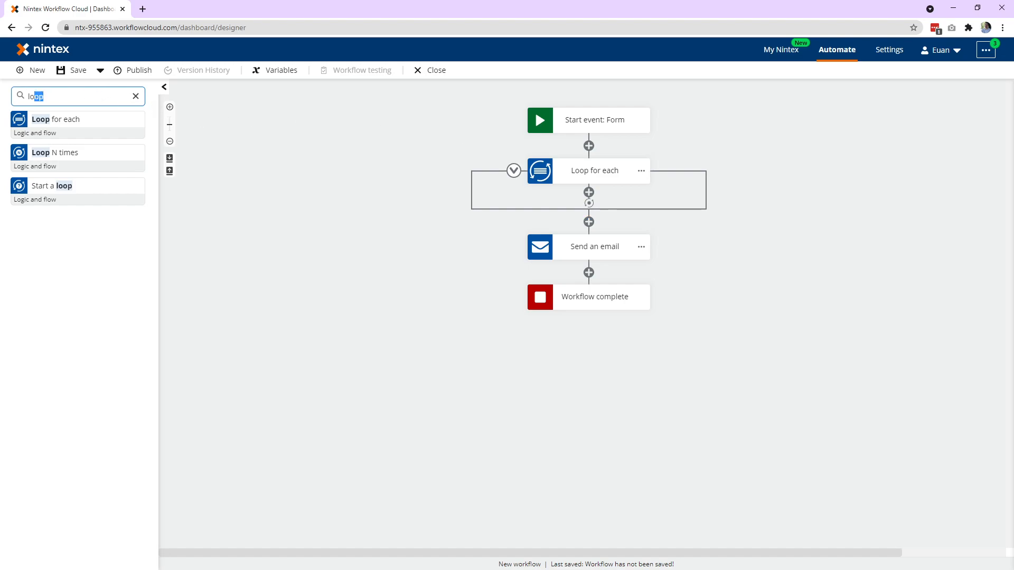
text(vari)
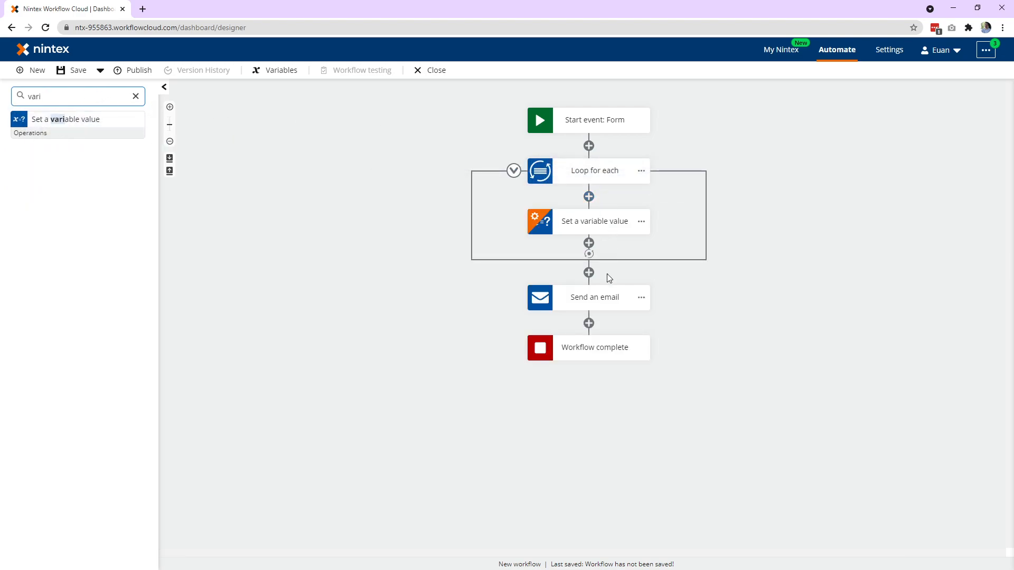
mouse_move(620, 292)
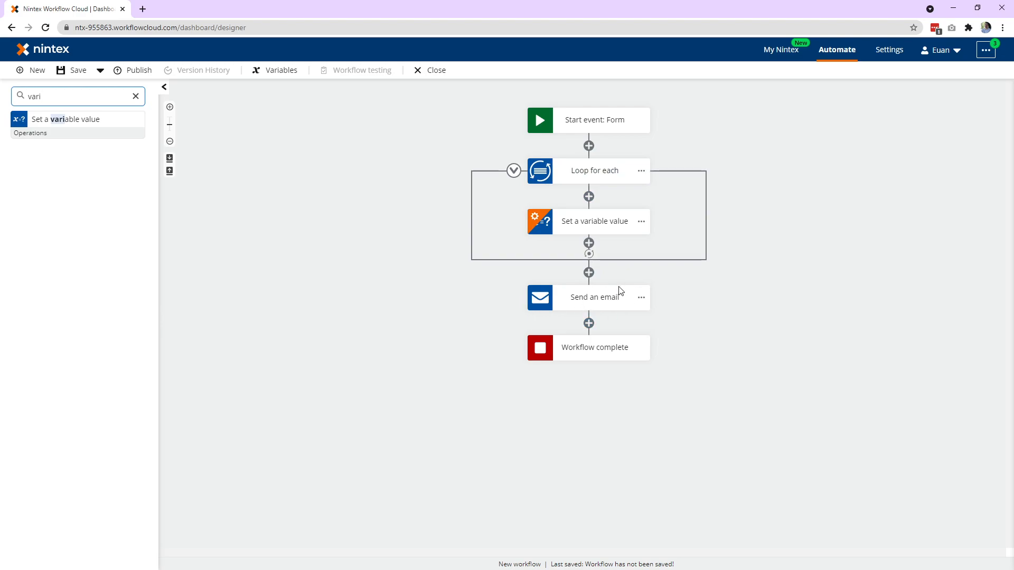
mouse_move(653, 283)
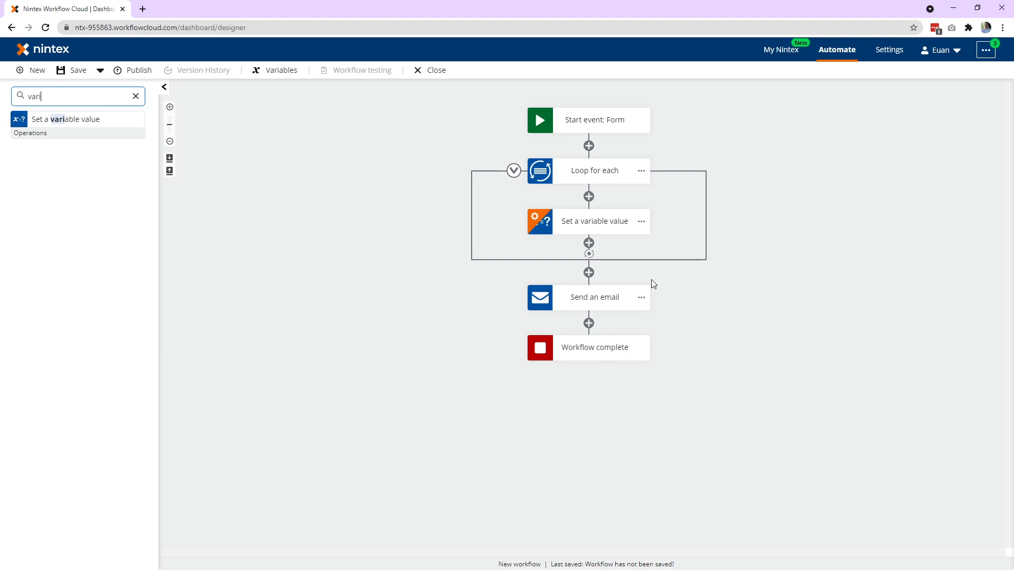
mouse_move(604, 227)
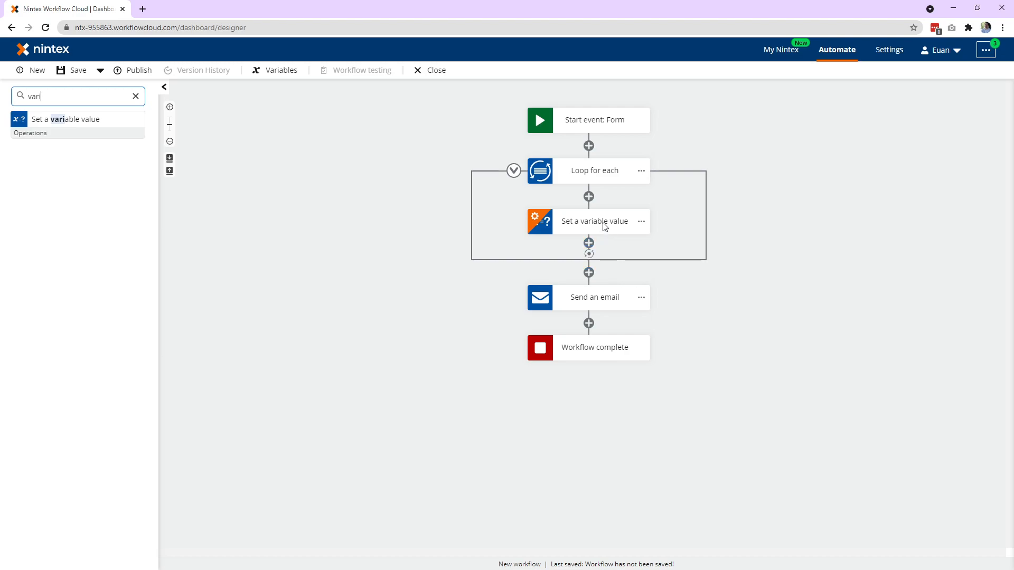
- Target HTML List of names in Set a variable value and bring up the value's variable picker
click(595, 221)
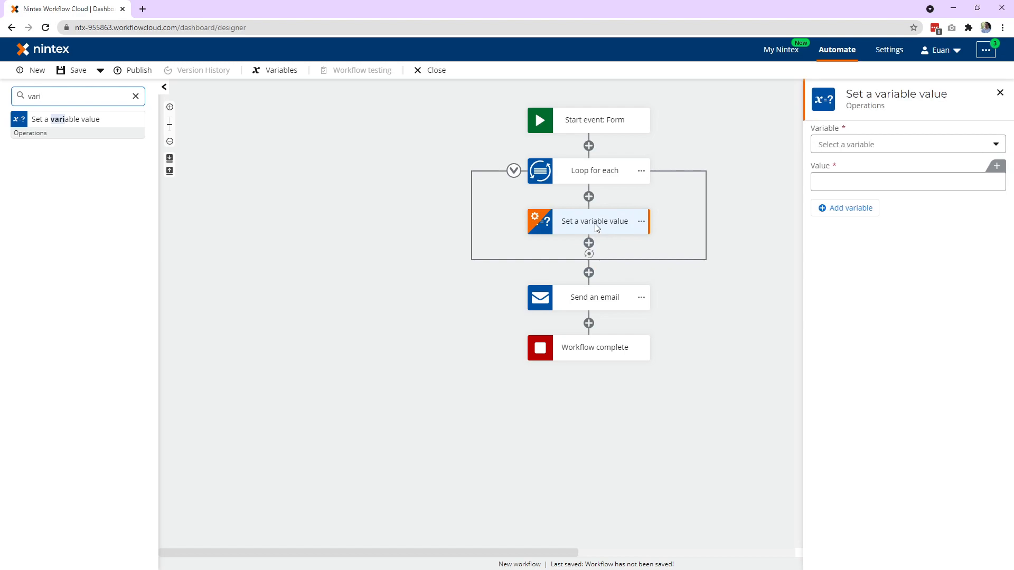
click(908, 145)
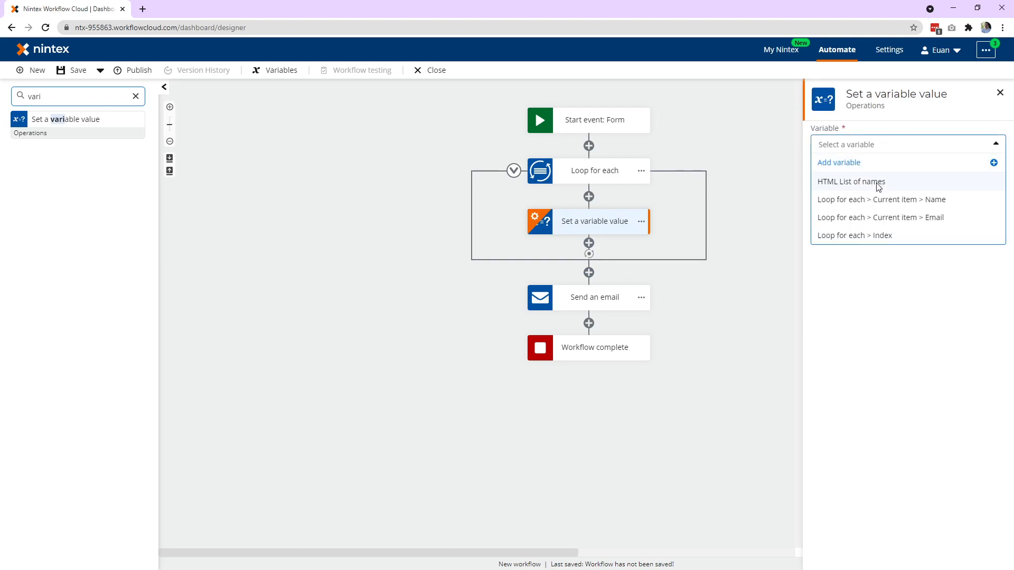
click(851, 181)
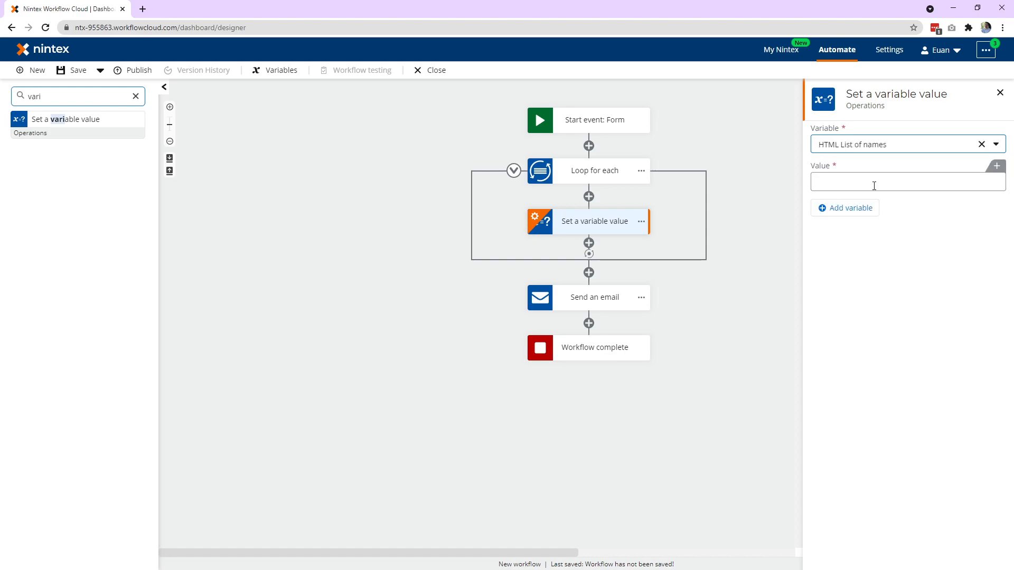
click(879, 182)
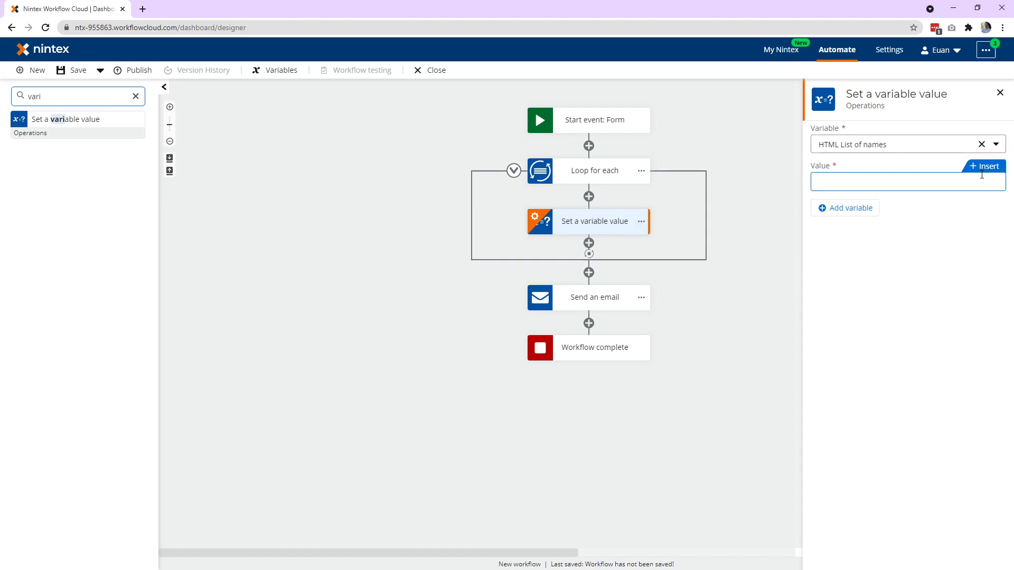
click(984, 165)
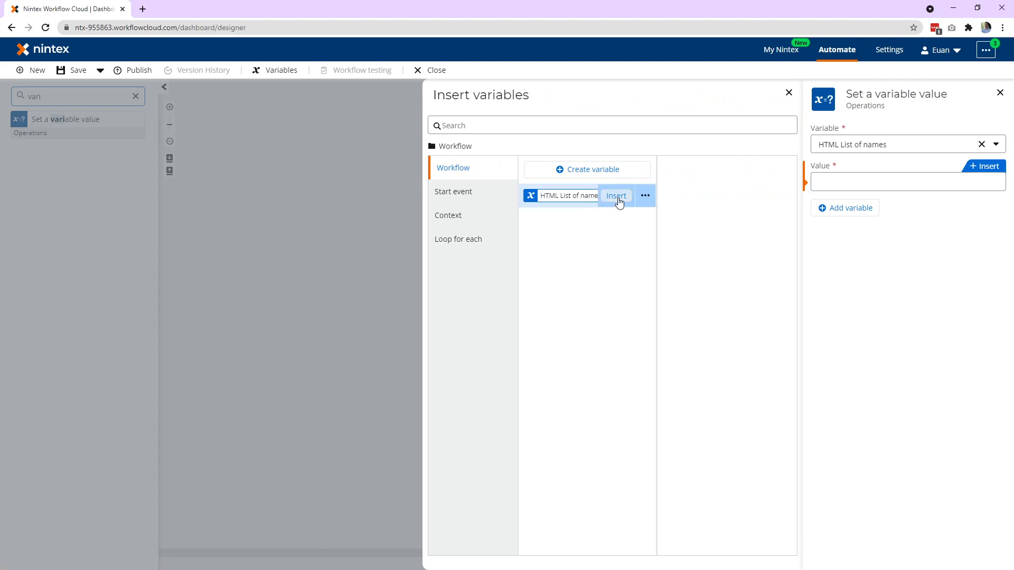
- Build the value as HTML List of names, '<li>', and the loop's current item Name
click(615, 195)
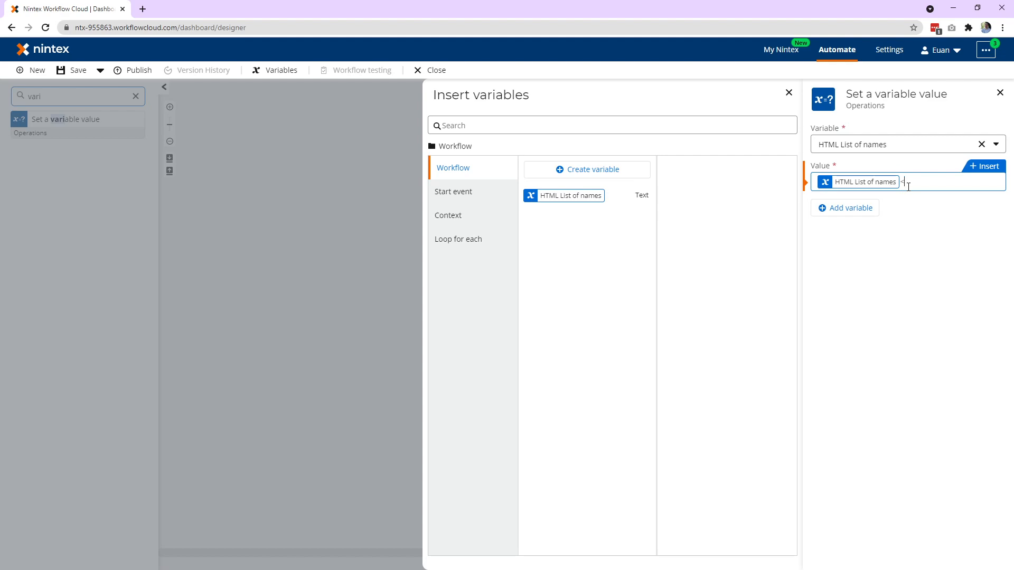
text(<li>)
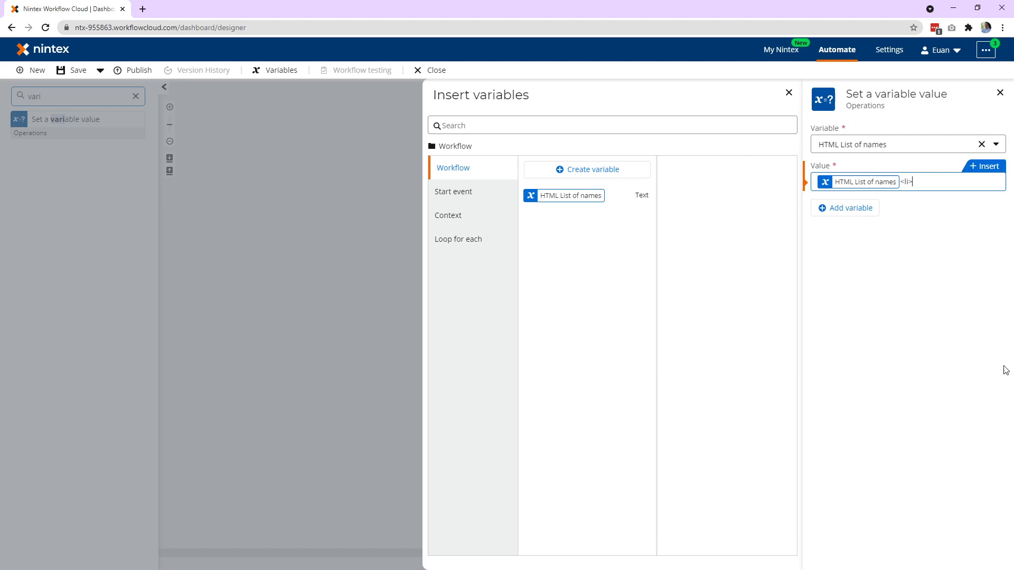
mouse_move(998, 386)
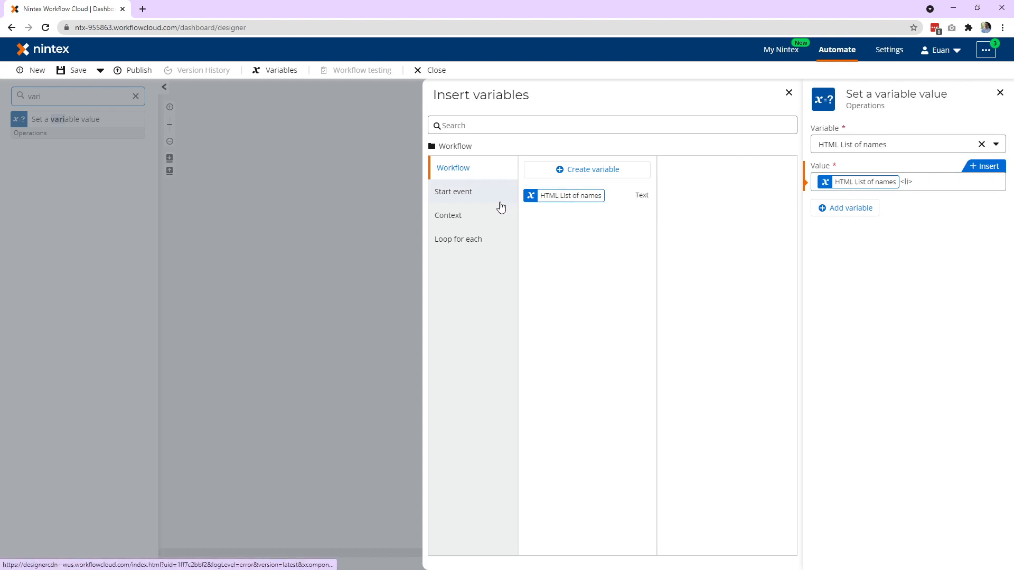
mouse_move(465, 232)
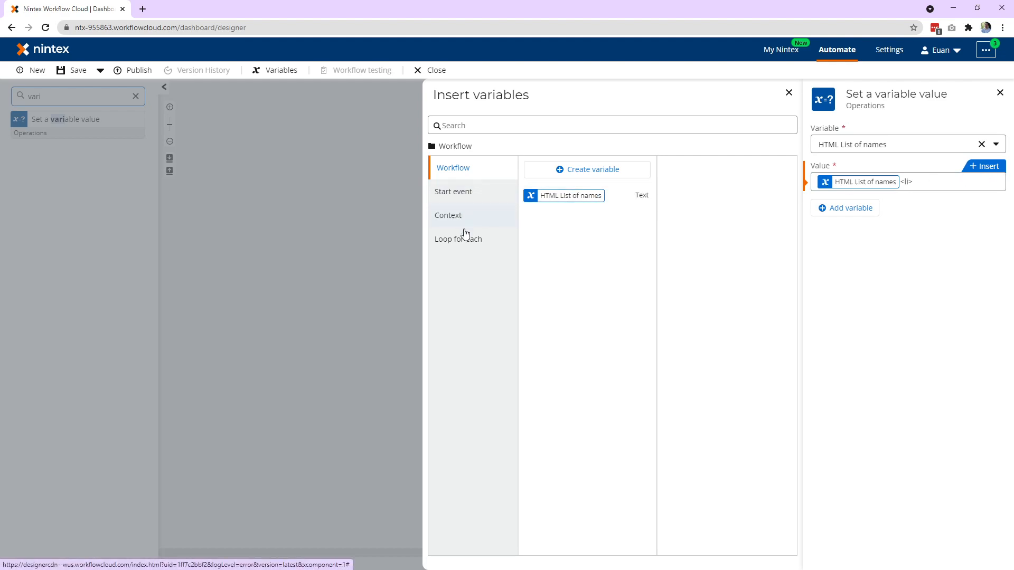
click(460, 239)
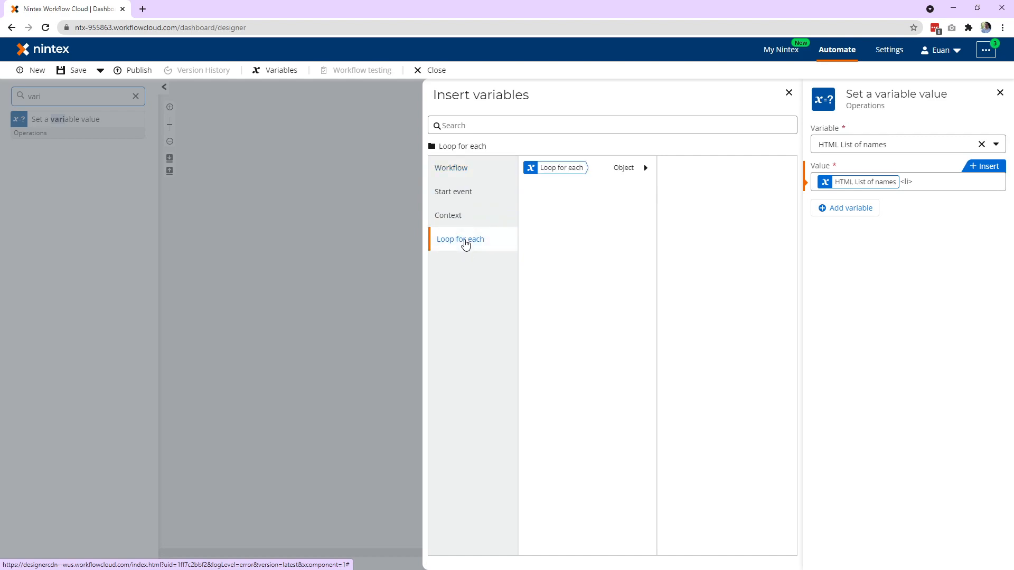
click(647, 167)
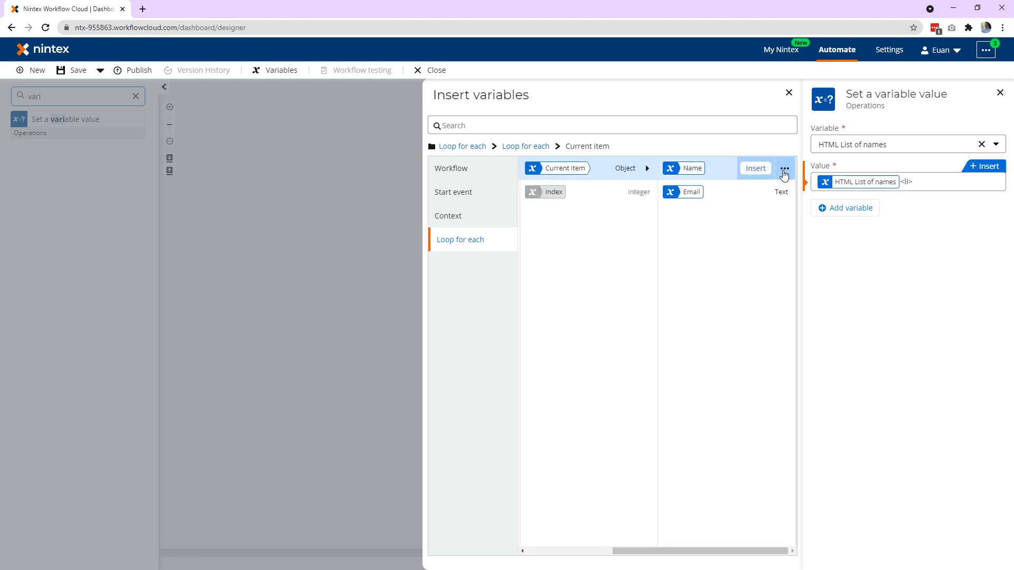
click(755, 168)
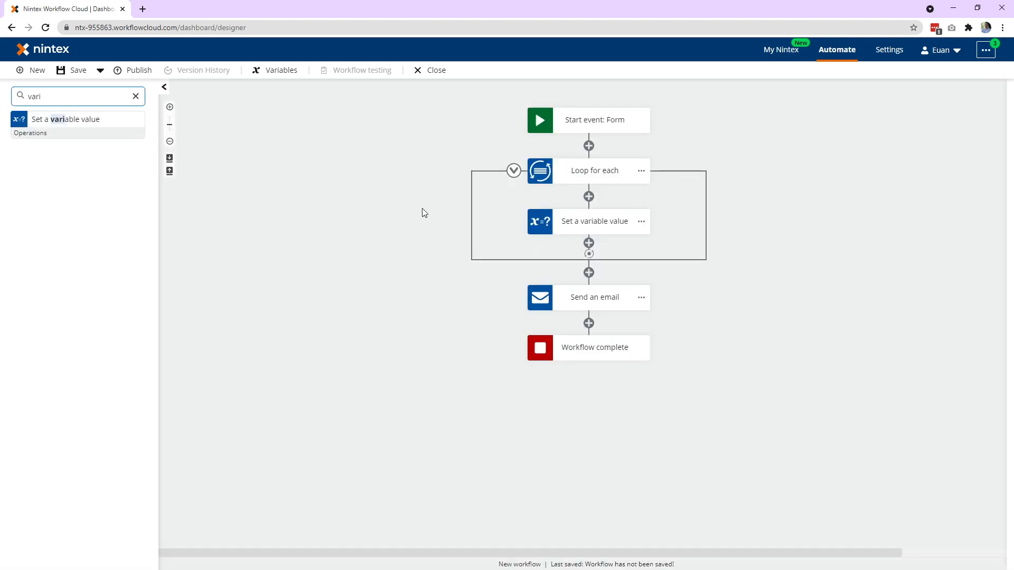
mouse_move(684, 108)
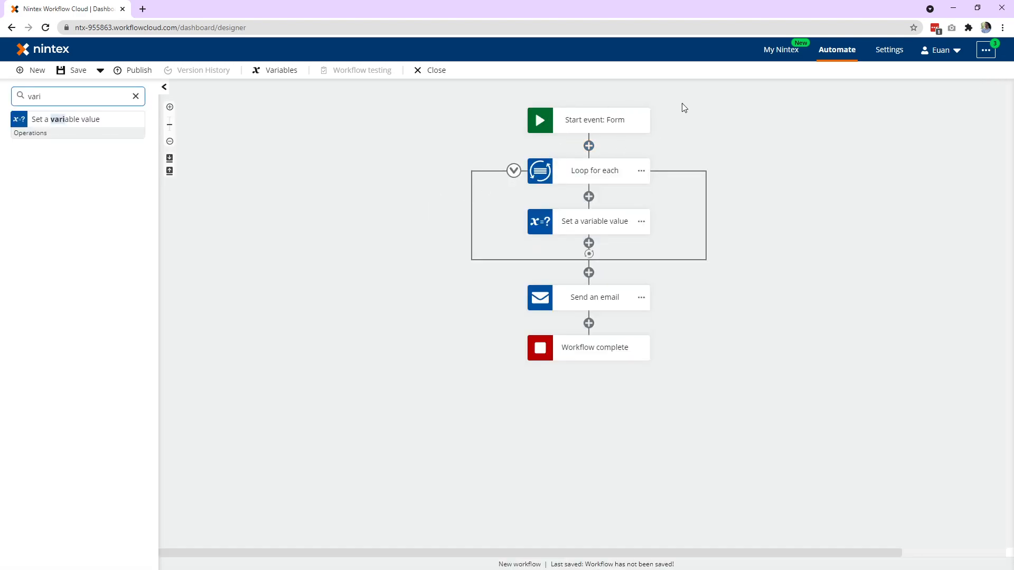
mouse_move(590, 116)
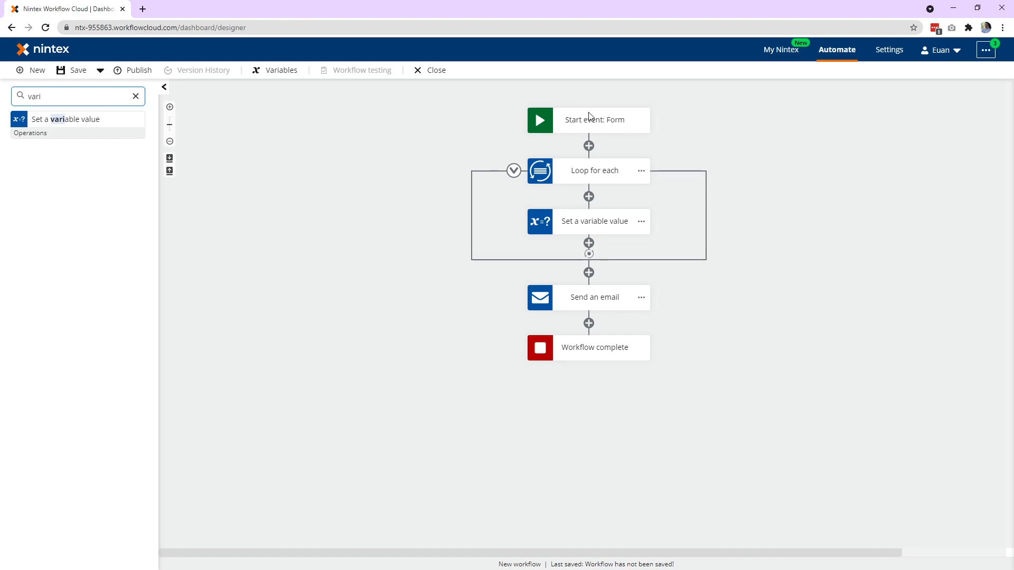
mouse_move(618, 180)
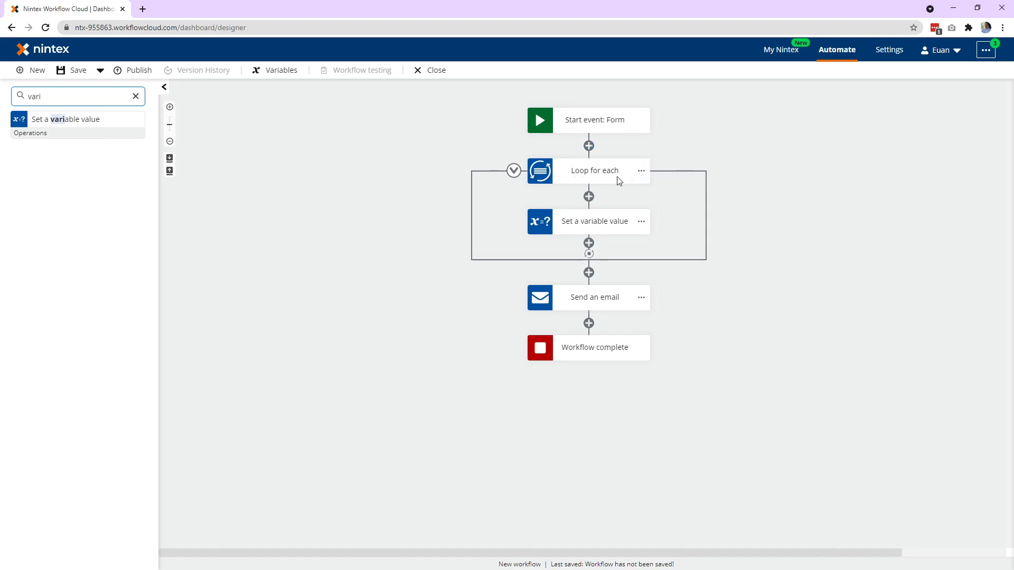
mouse_move(554, 235)
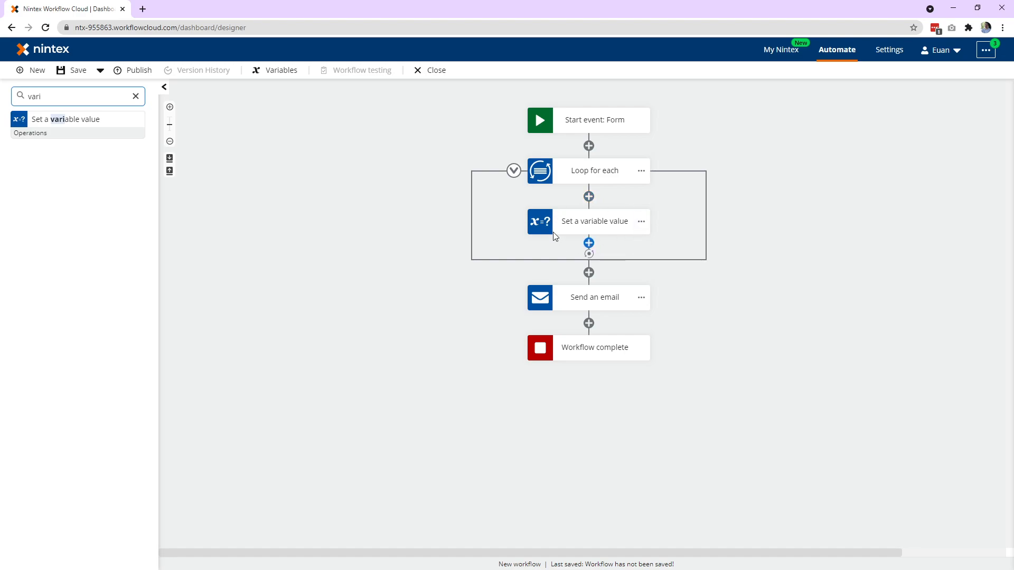
mouse_move(602, 223)
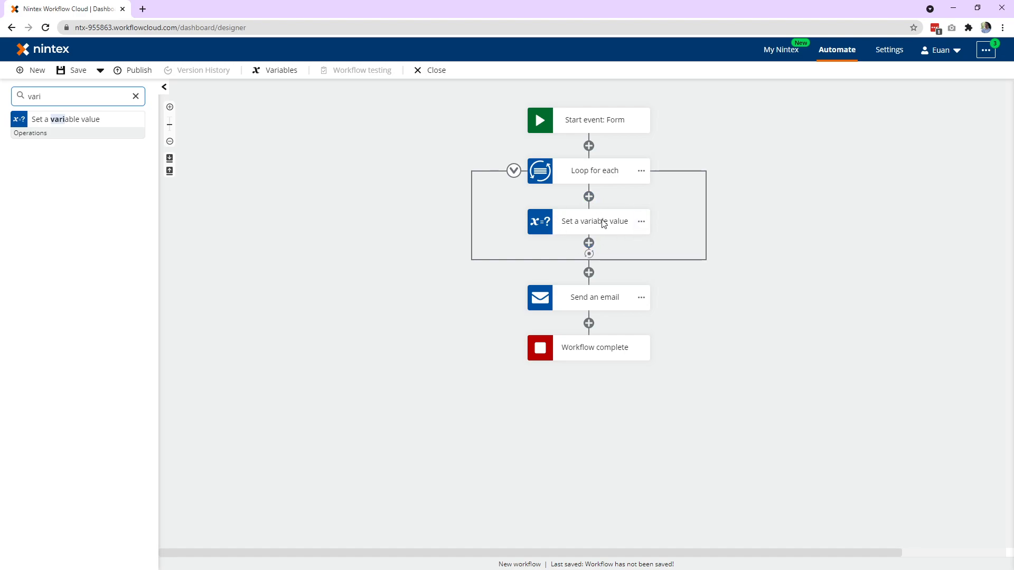
mouse_move(590, 227)
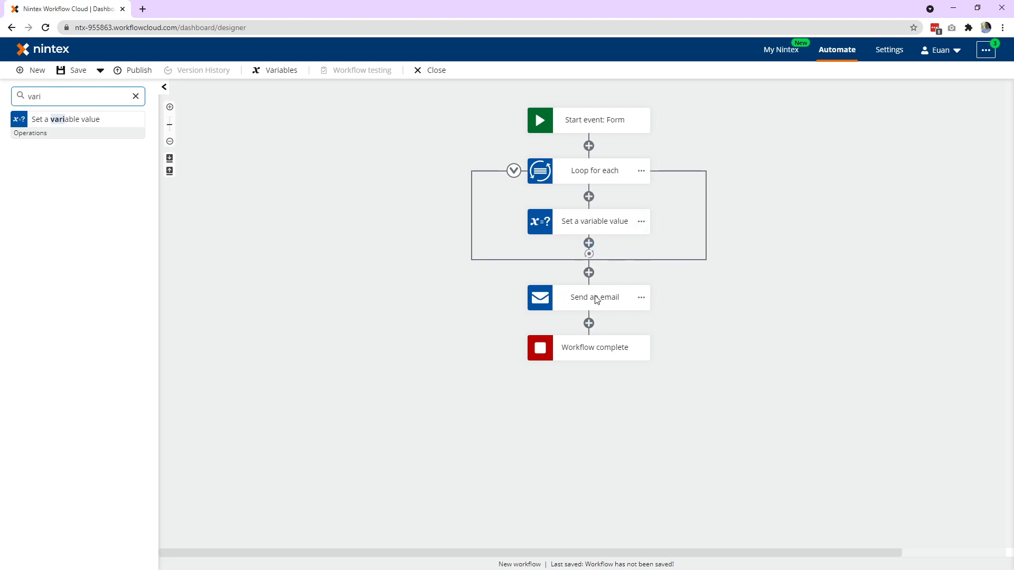
- Publish the workflow as 'Looping on a repeating section' and open its web form
click(139, 71)
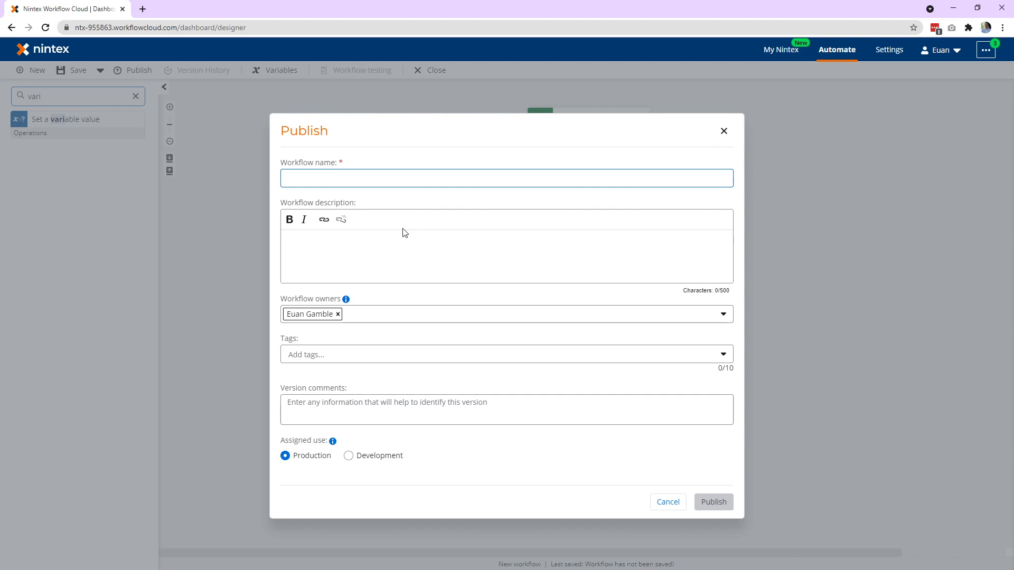
text(Re)
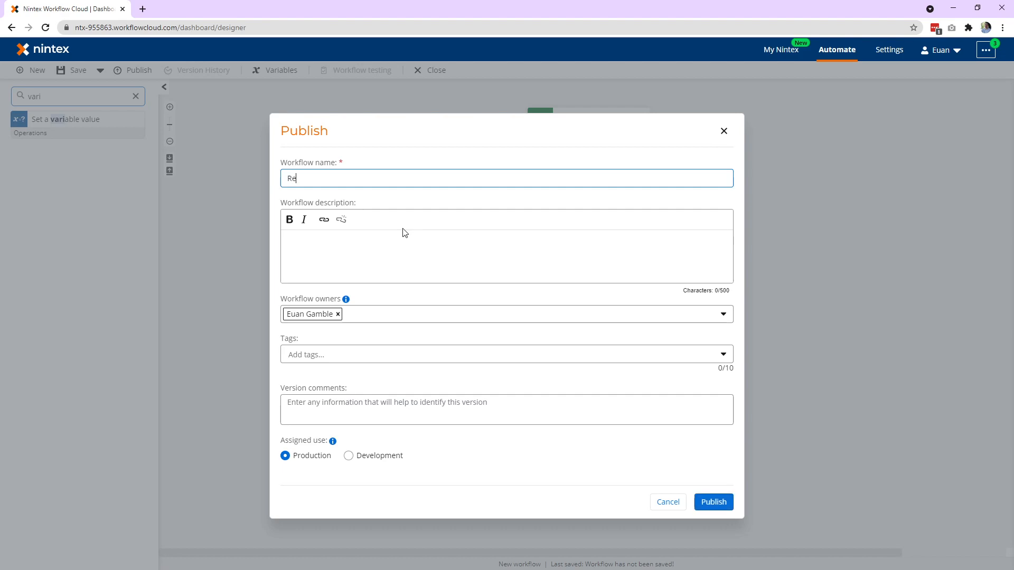
text(Looping on a)
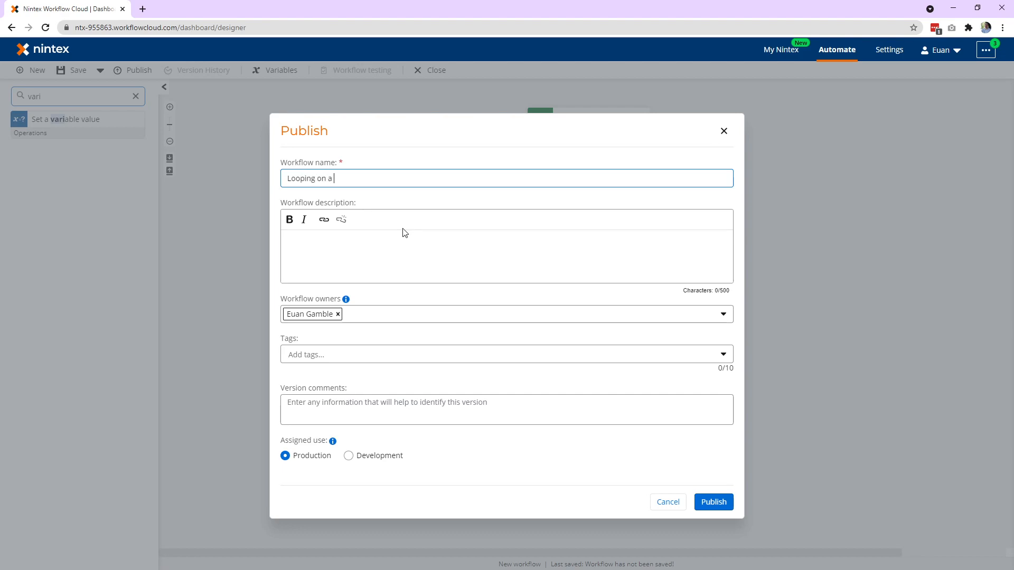
text(repeating section)
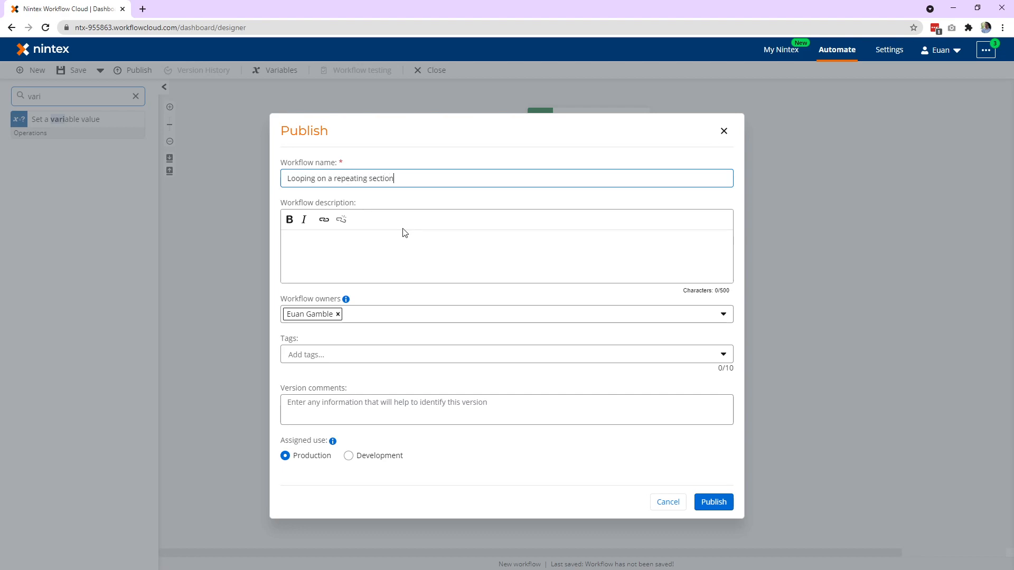
click(668, 501)
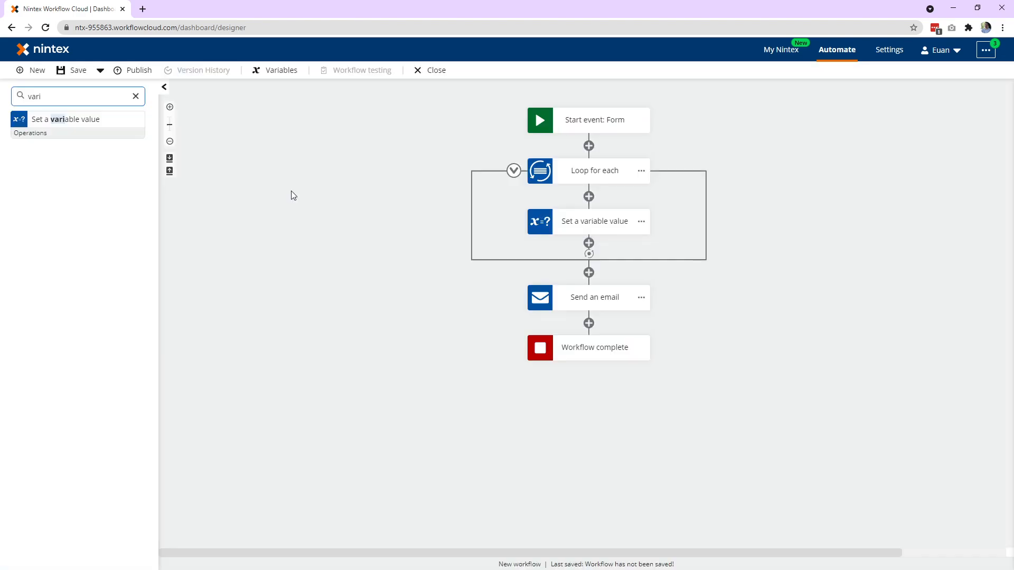
click(139, 70)
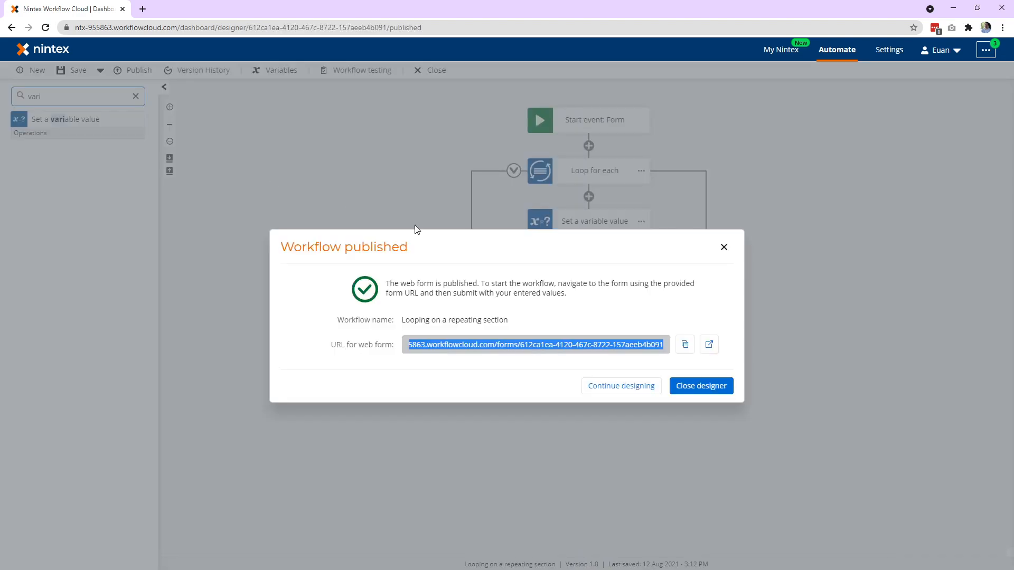
click(709, 344)
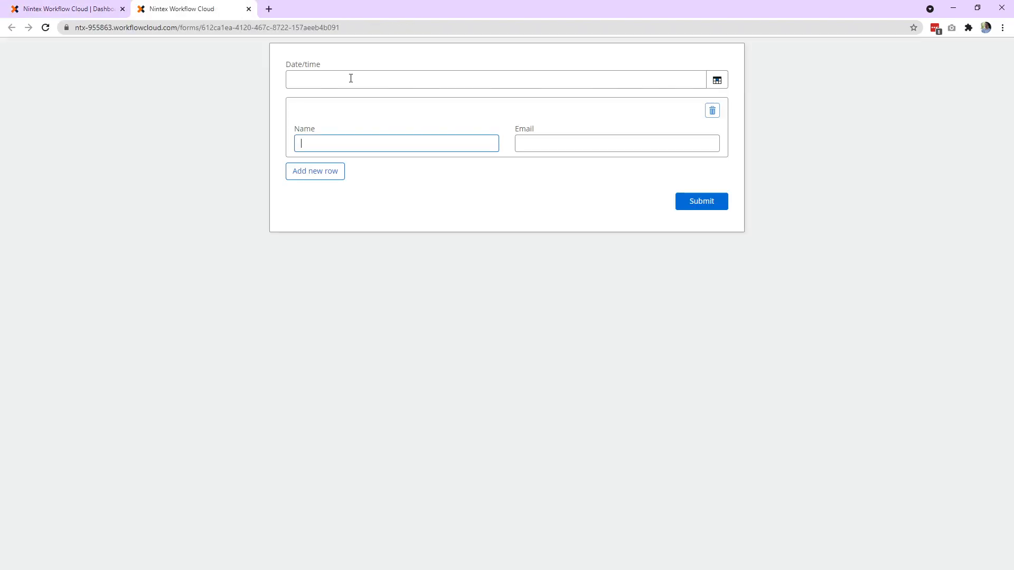
- Submit the form dated 11 Aug 2021 with rows Jane, Jeff, John, Jerry and Jack
text(11 Aug 2021)
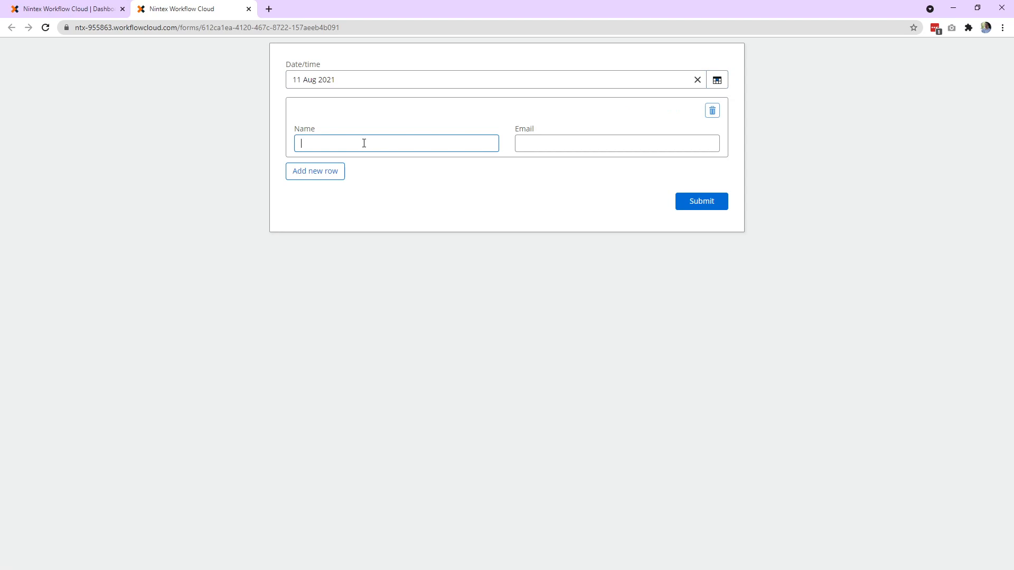
text(Jane)
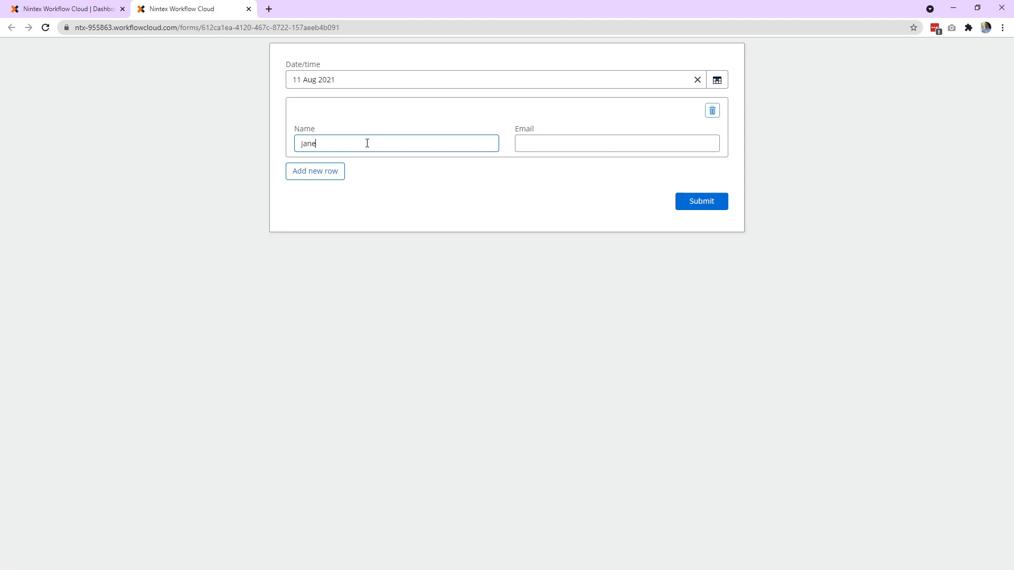
click(314, 172)
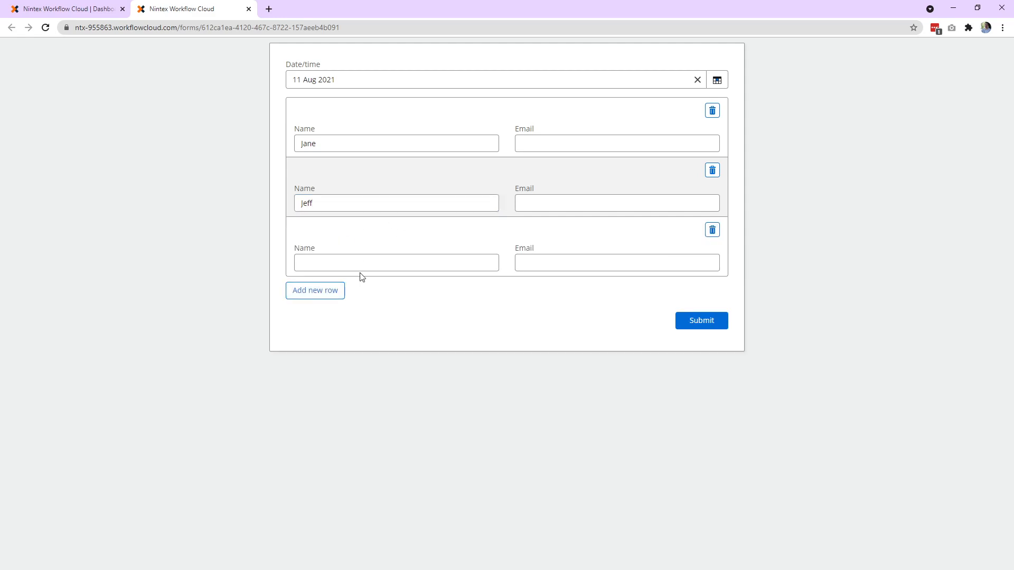
text(John)
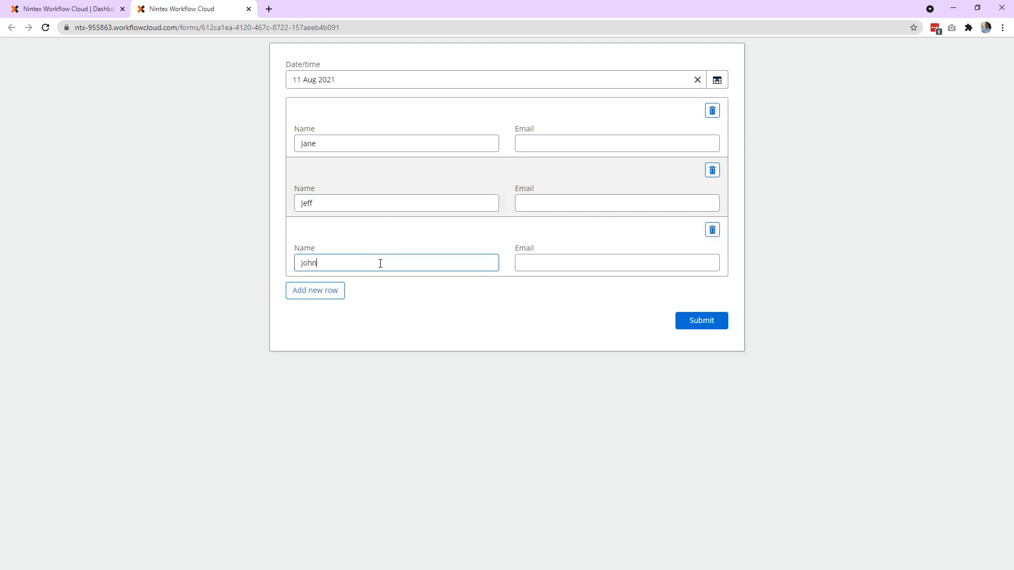
click(315, 290)
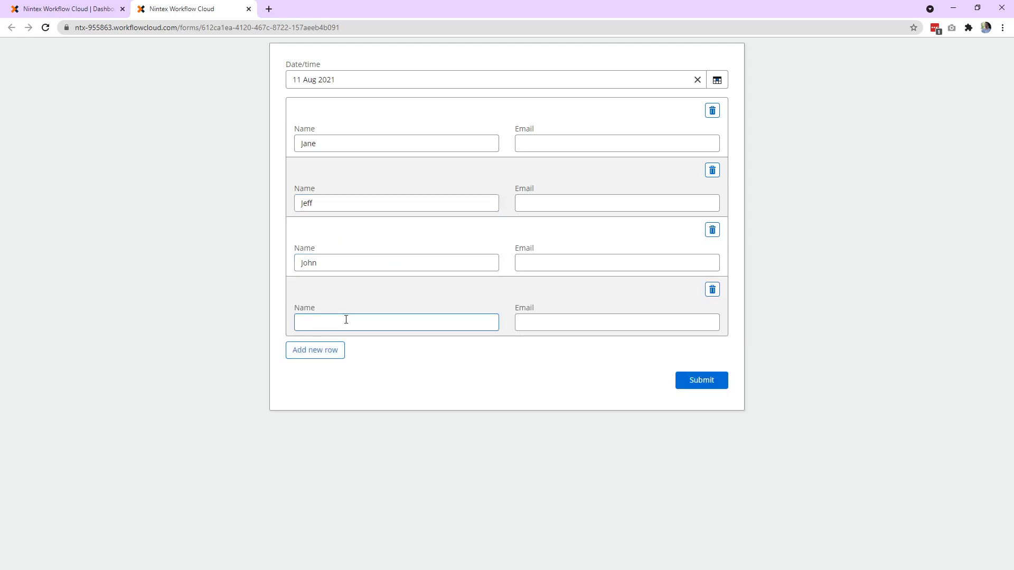
text(Jerry)
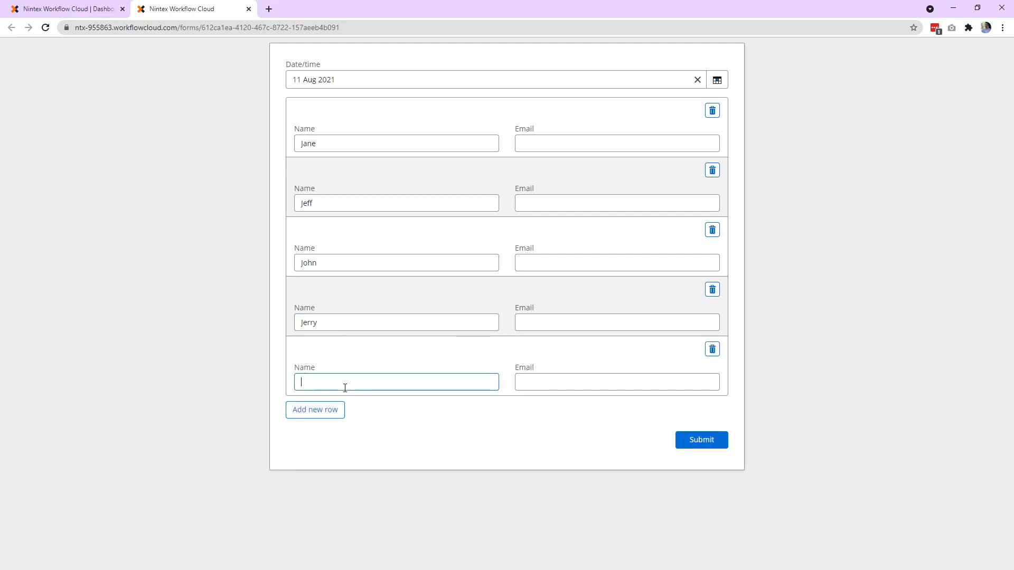
text(Jack)
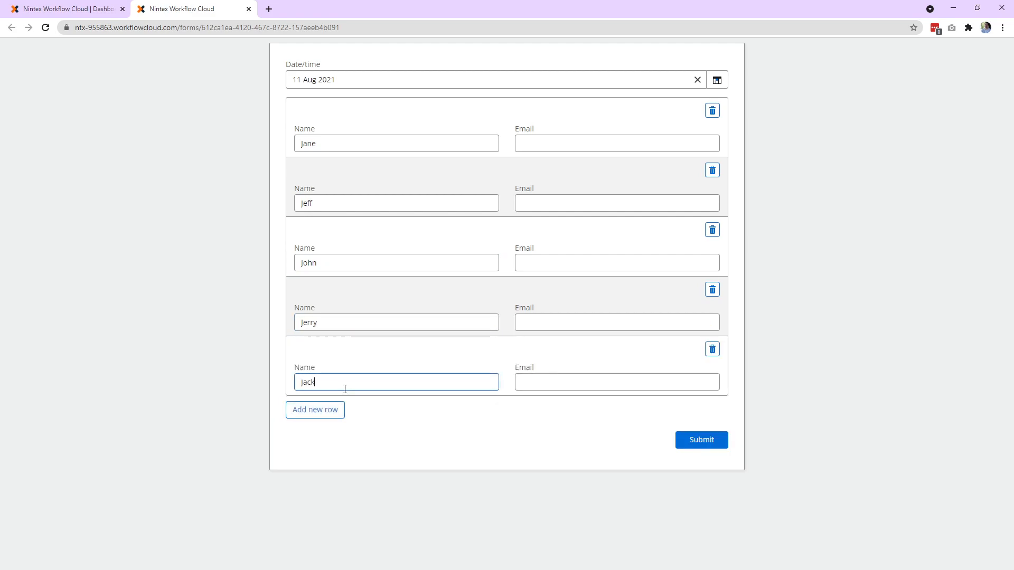
mouse_move(728, 460)
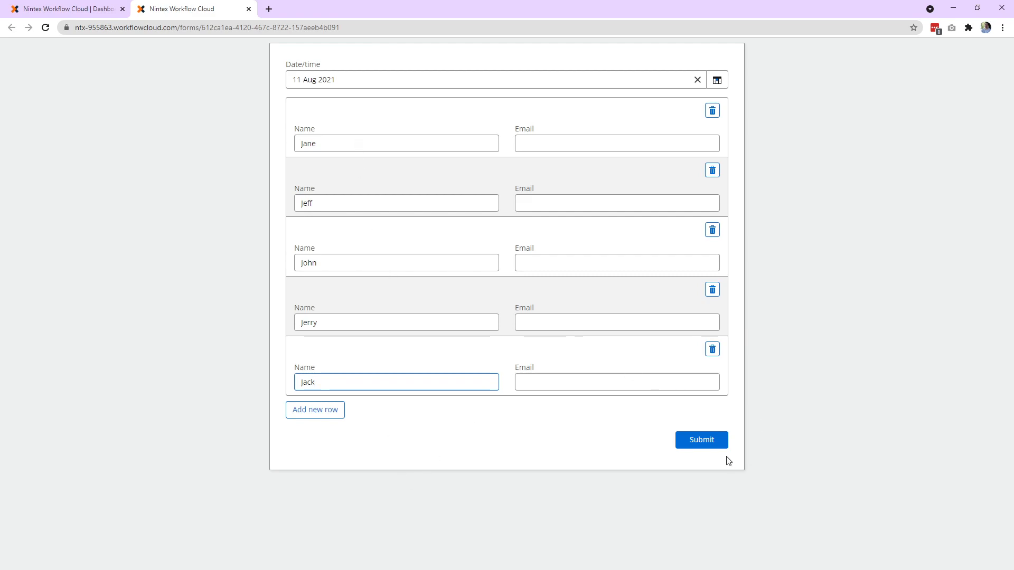
click(701, 440)
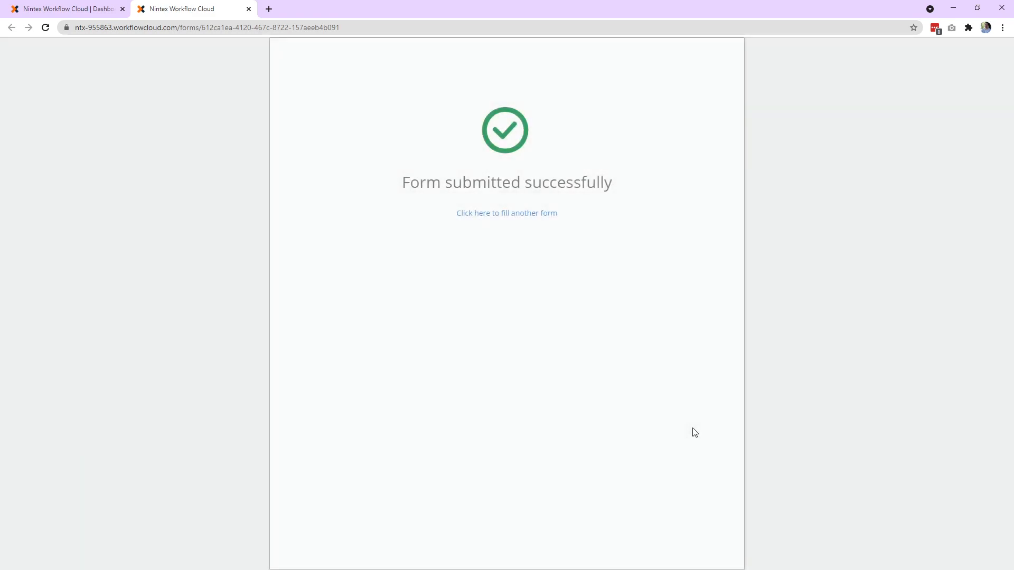
- Switch back to the dashboard tab showing the published loop workflow, version 1.0
click(63, 9)
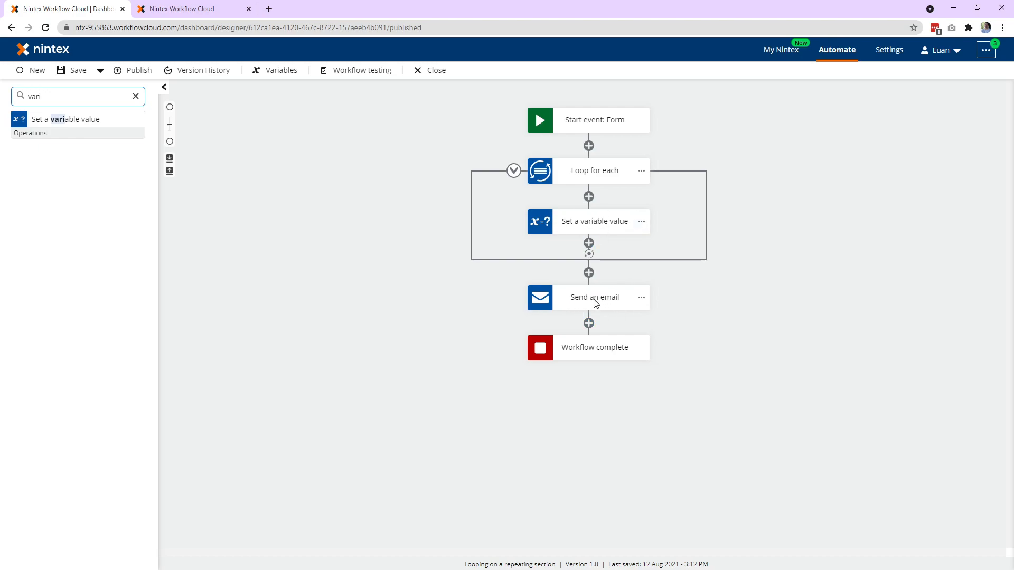
mouse_move(594, 302)
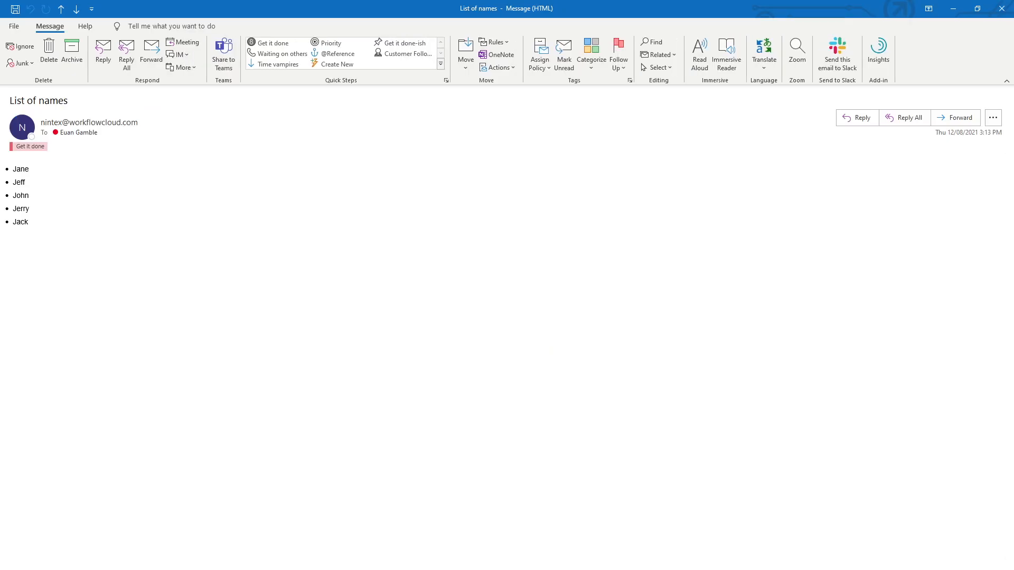
- Highlight the bulleted names Jane, Jeff, John, Jerry and Jack, and move the email beside the workflow
drag(21, 169, 21, 221)
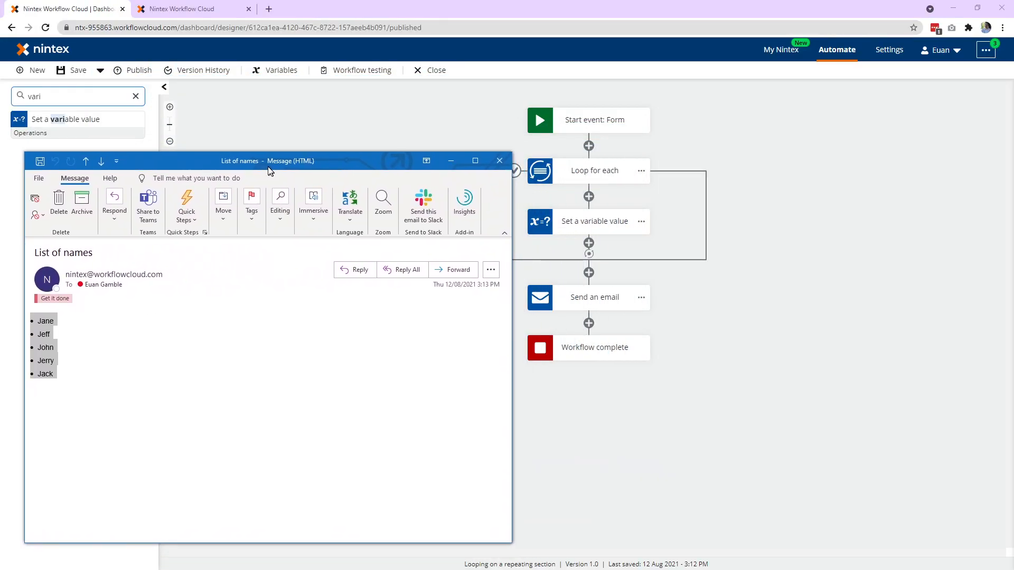
drag(268, 160, 223, 146)
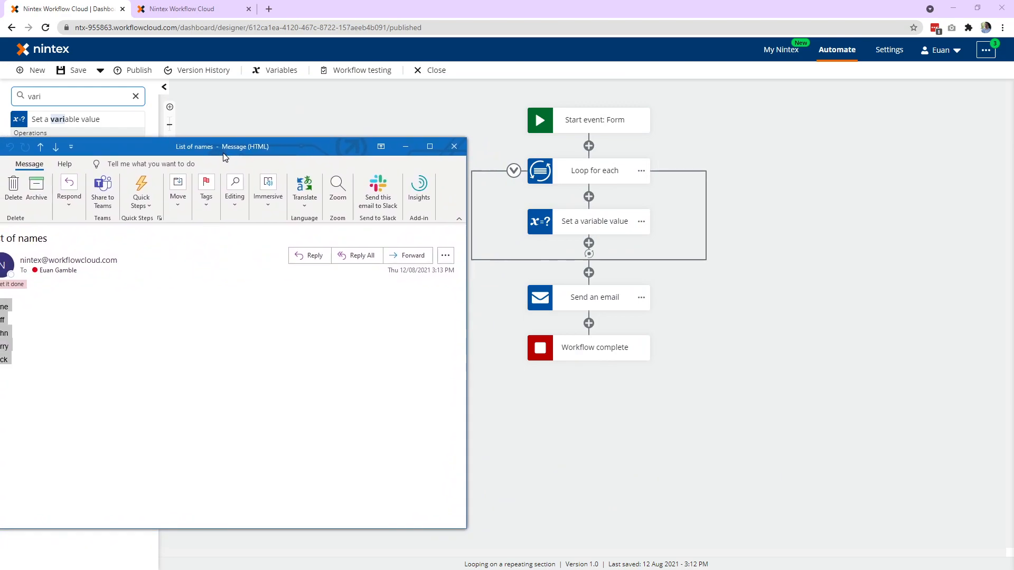